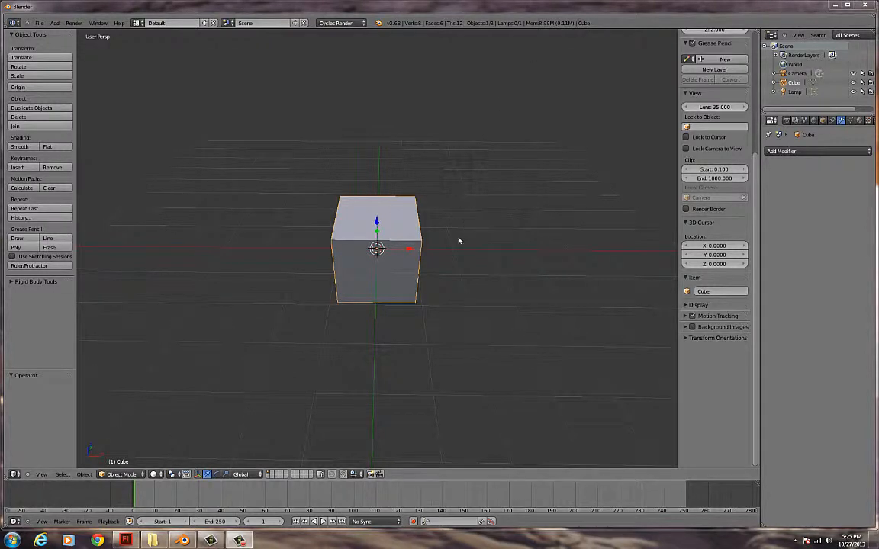
pyautogui.moveTo(308, 346)
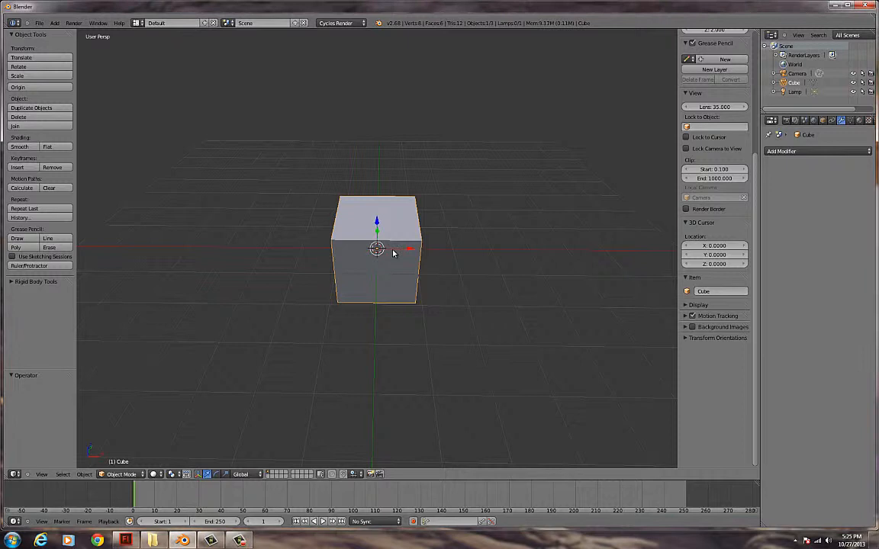
# - Subdivide the default cube in Edit Mode with 3 cuts, giving a 96-face grid
pyautogui.press('Tab')
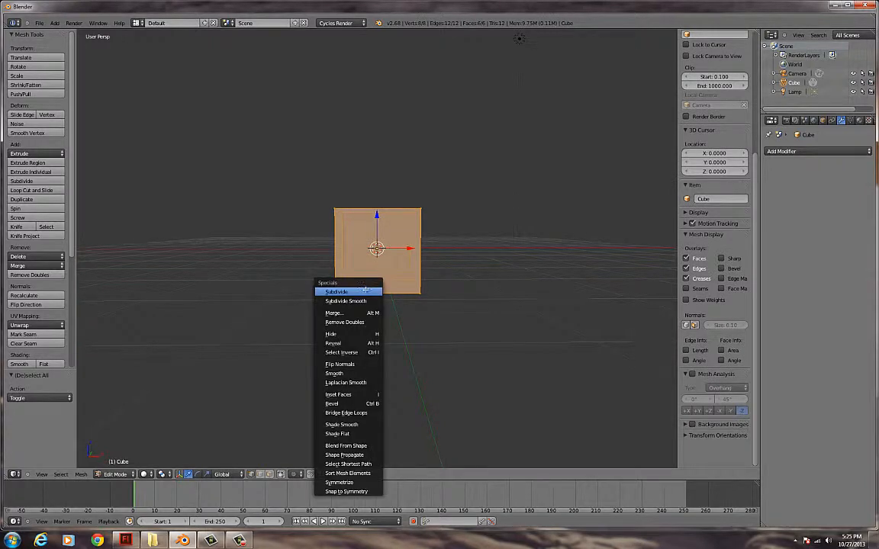
pyautogui.click(335, 292)
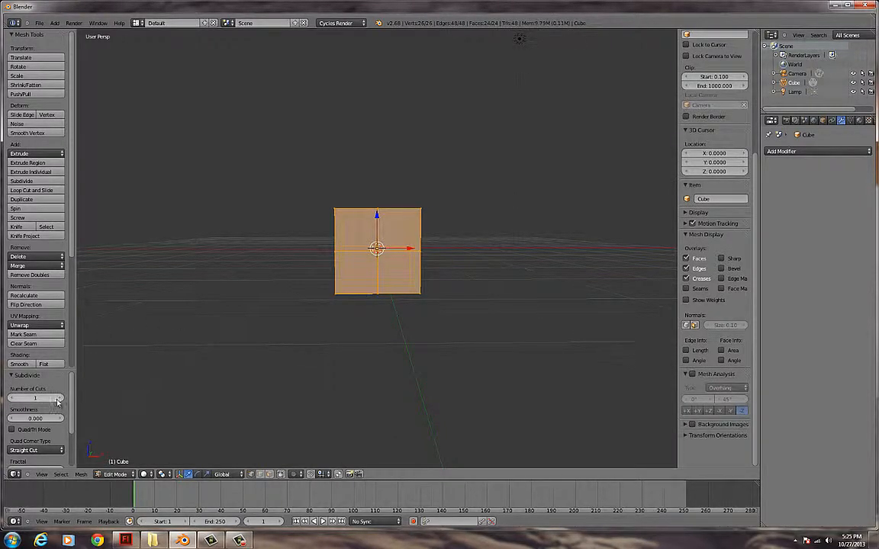
pyautogui.moveTo(35, 398); pyautogui.dragTo(61, 397)
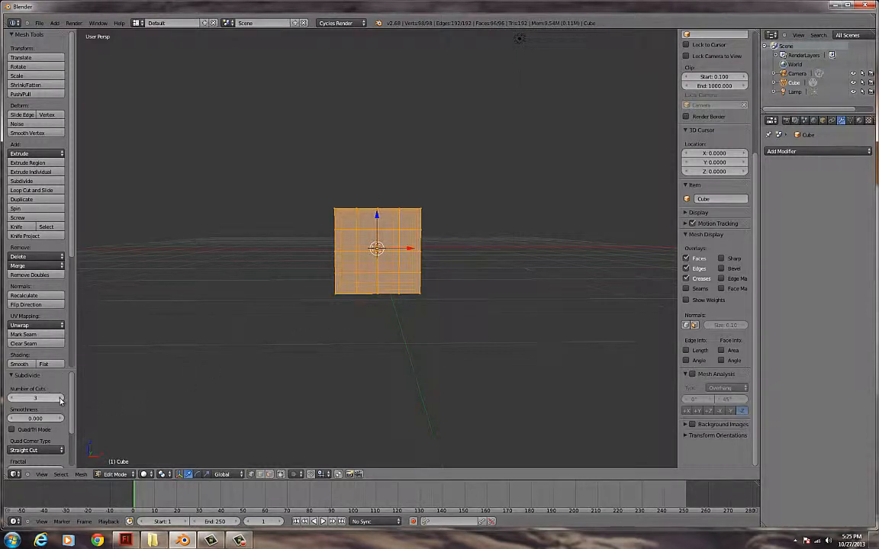
pyautogui.moveTo(273, 384)
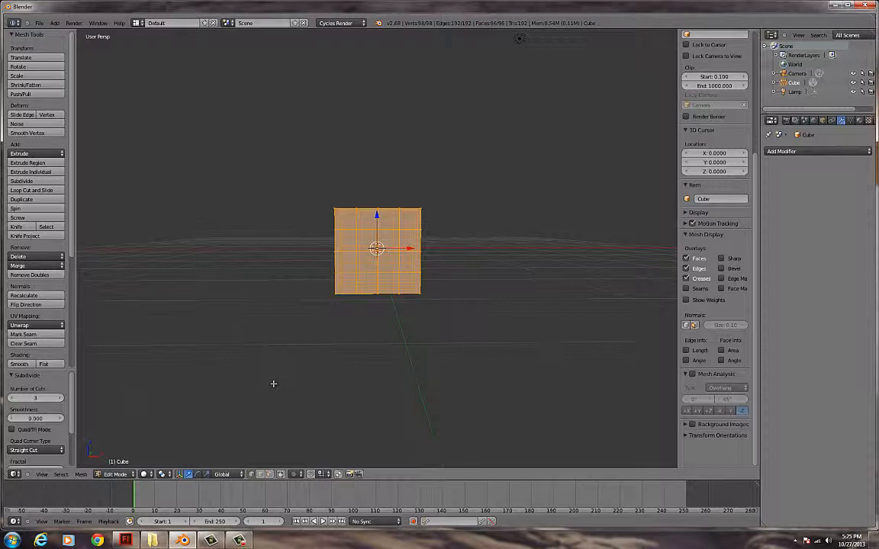
pyautogui.moveTo(291, 374)
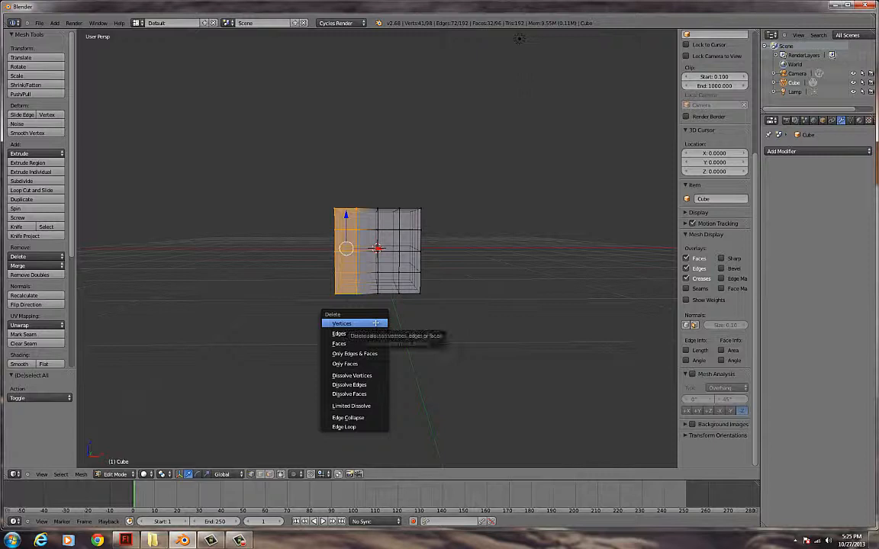
# - Delete the selected left-half vertices, leaving a 48-face half mesh
pyautogui.click(341, 323)
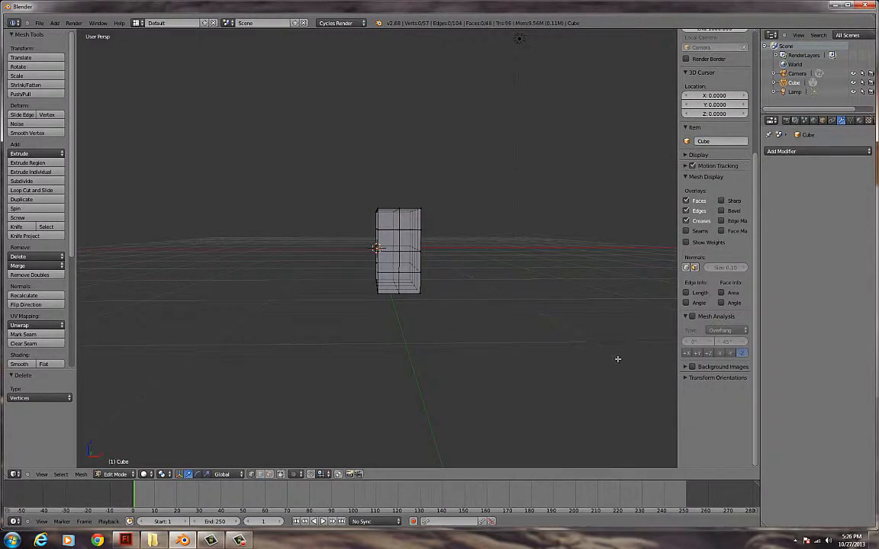
pyautogui.click(40, 22)
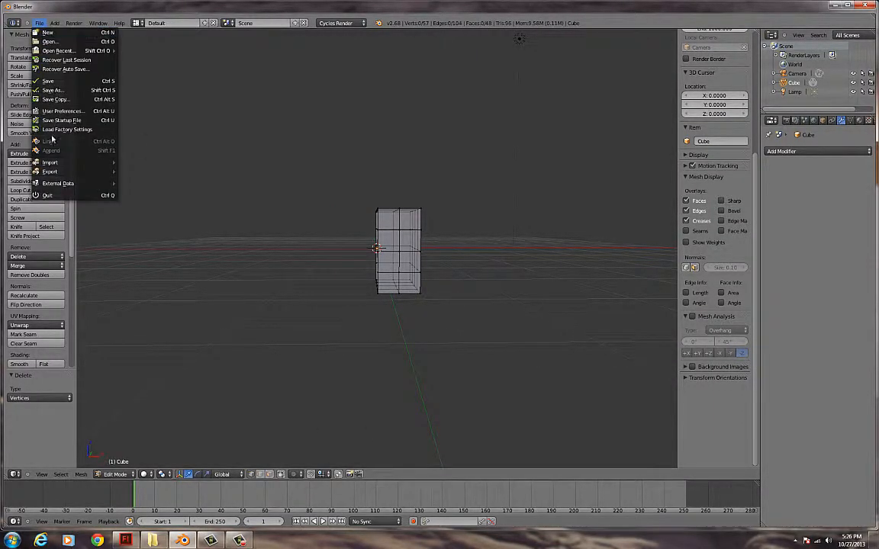
pyautogui.moveTo(63, 111)
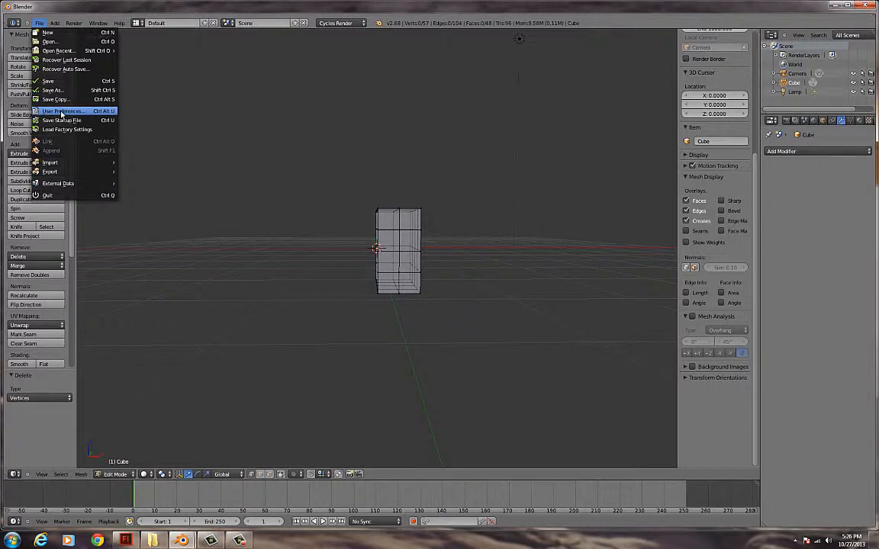
# - Enable the Screencast Keys add-on through User Preferences
pyautogui.click(65, 111)
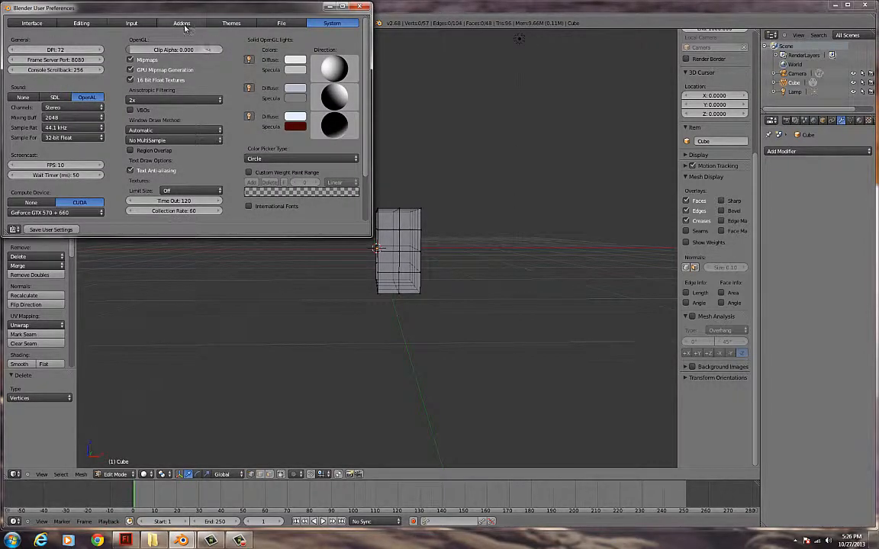
pyautogui.click(182, 23)
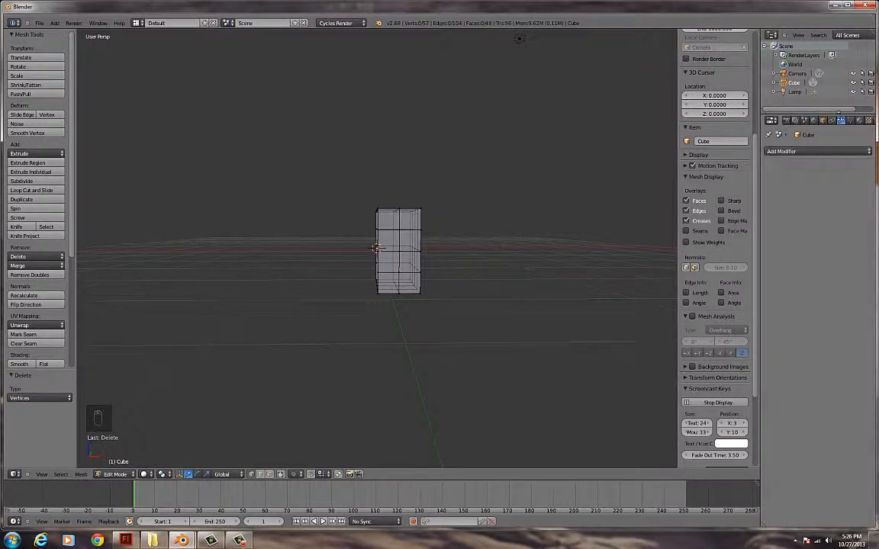
# - Add a Mirror modifier with Clipping and 'Apply modifier to editing cage' enabled
pyautogui.click(781, 151)
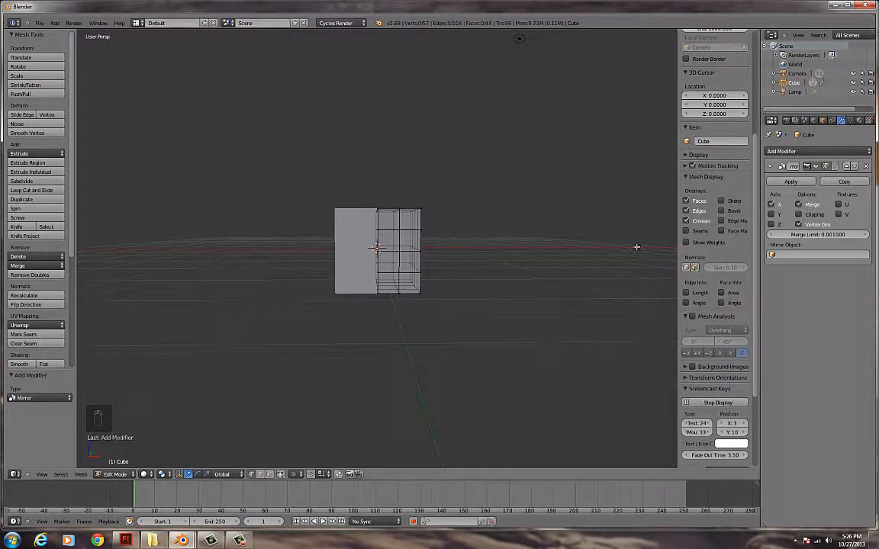
pyautogui.click(800, 214)
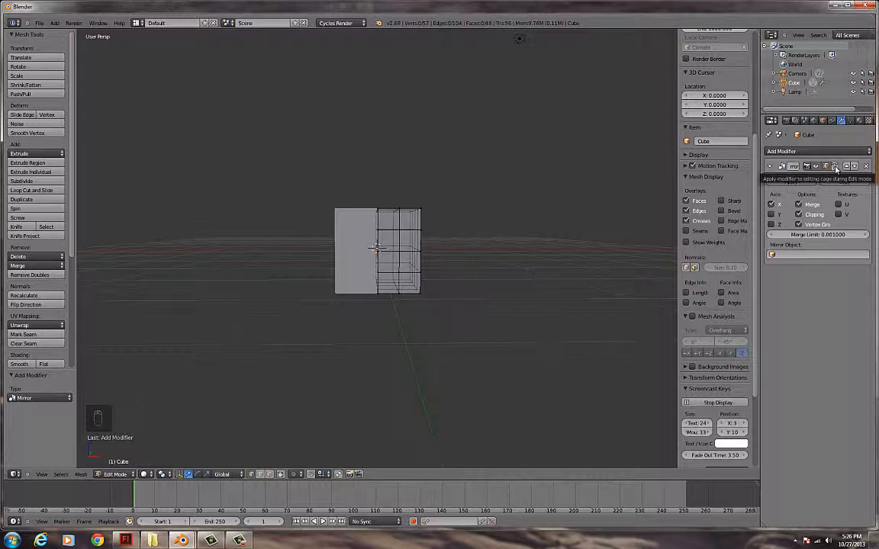
pyautogui.click(833, 166)
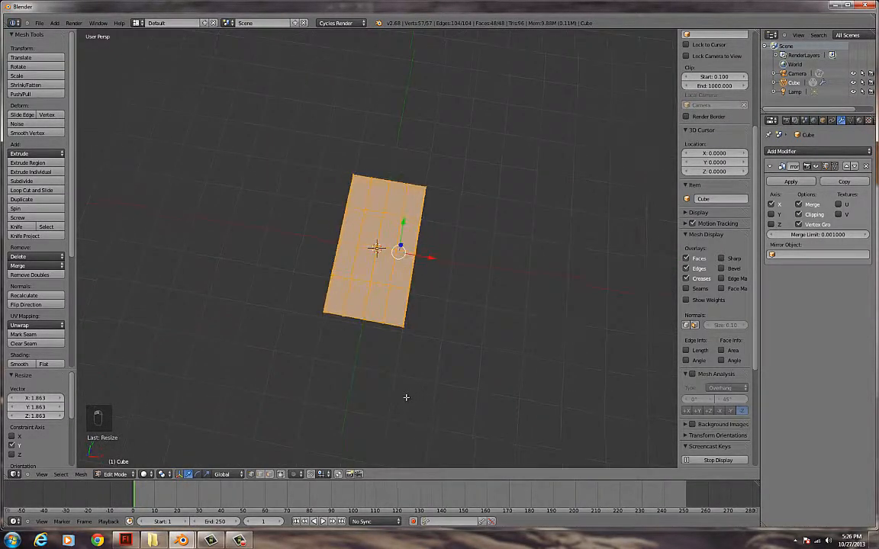
# - Leave Edit Mode with the mesh flattened and stretched into a wide slab
pyautogui.press('Tab')
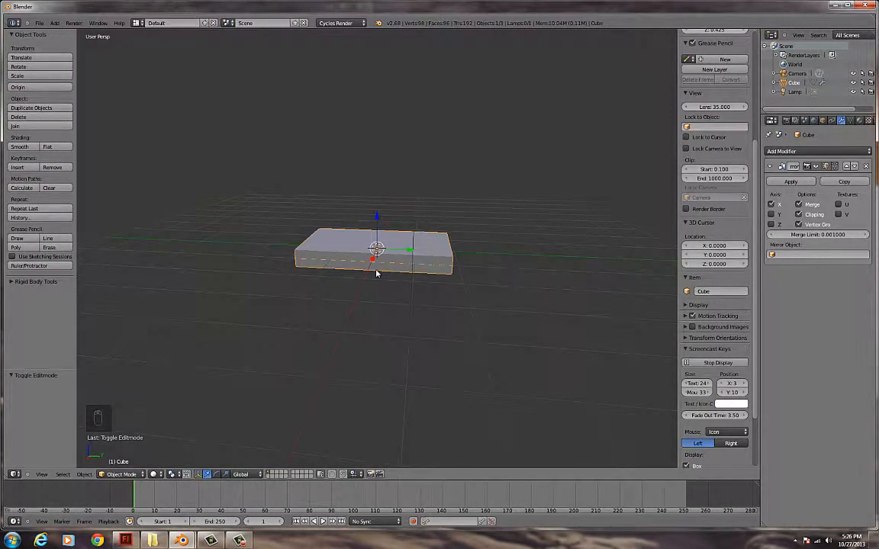
# - Duplicate the slab and stand the copy upright at the head of the bed
pyautogui.press('shift+d')
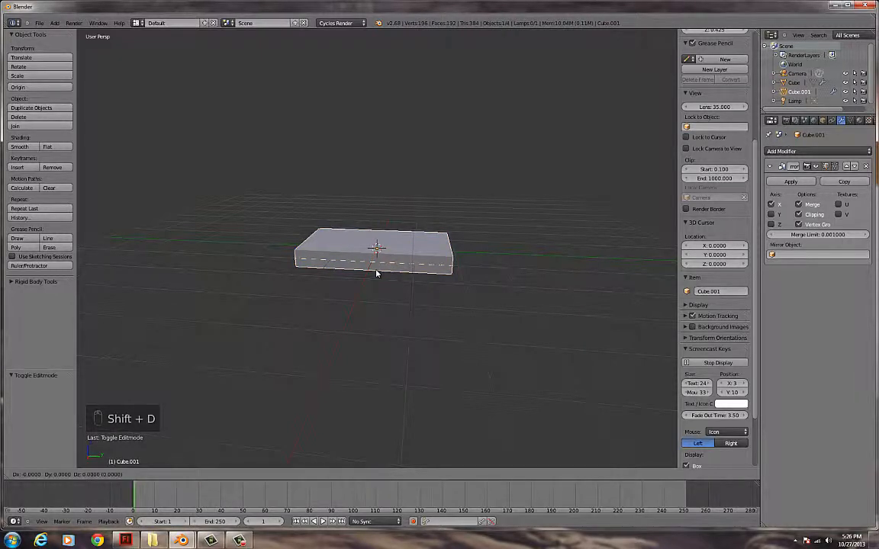
pyautogui.moveTo(377, 259); pyautogui.dragTo(453, 274)
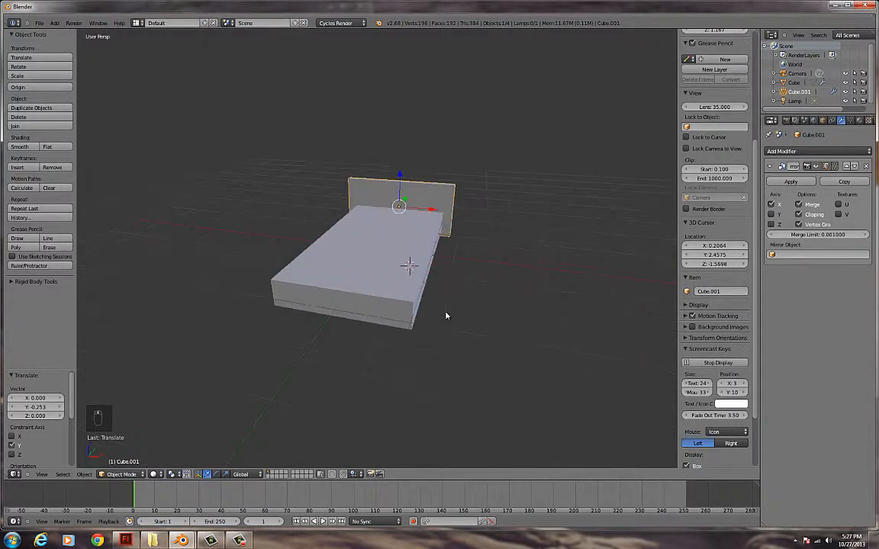
pyautogui.press('Tab')
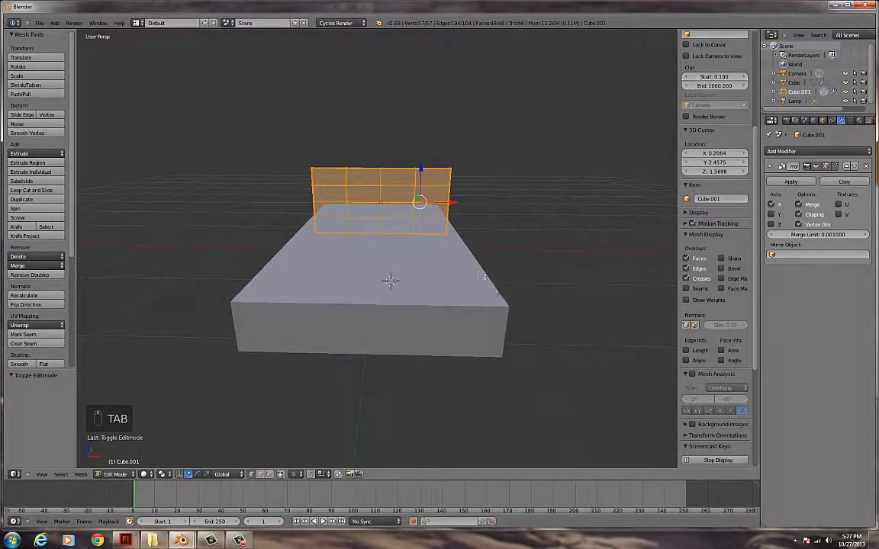
# - Add two sets of vertical loop cuts and shift the top vertices into an arch
pyautogui.press('a')
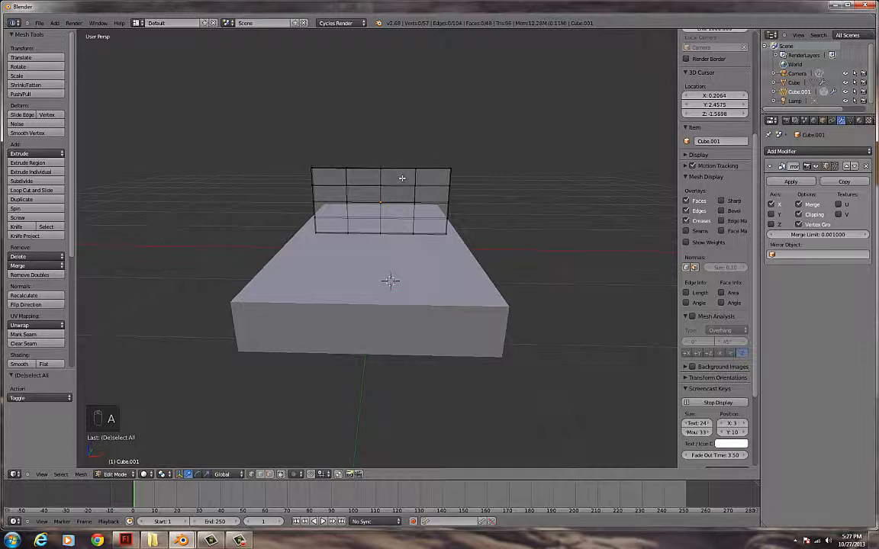
pyautogui.press('ctrl+r')
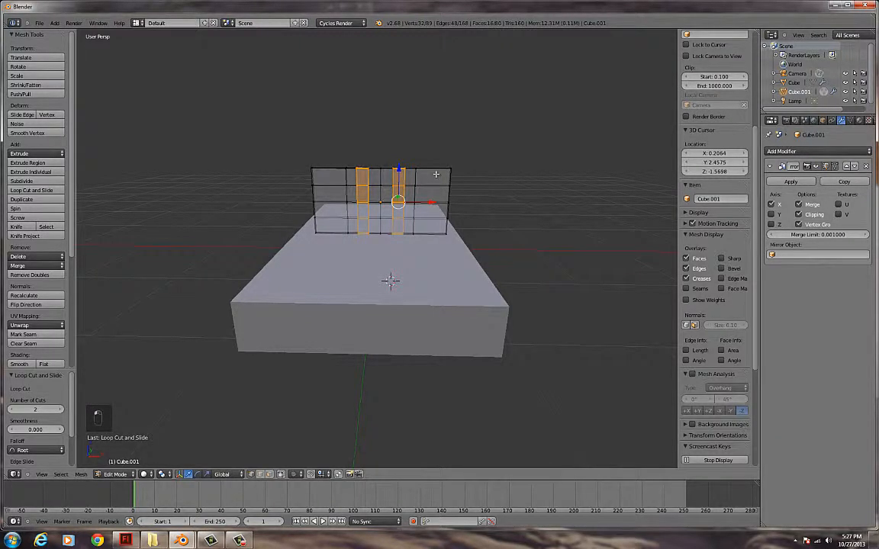
pyautogui.press('ctrl+r')
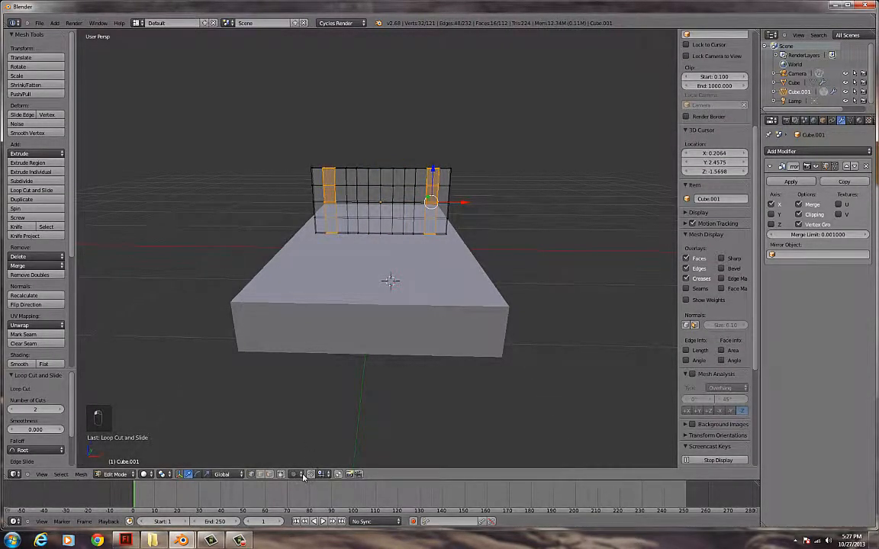
pyautogui.moveTo(294, 473)
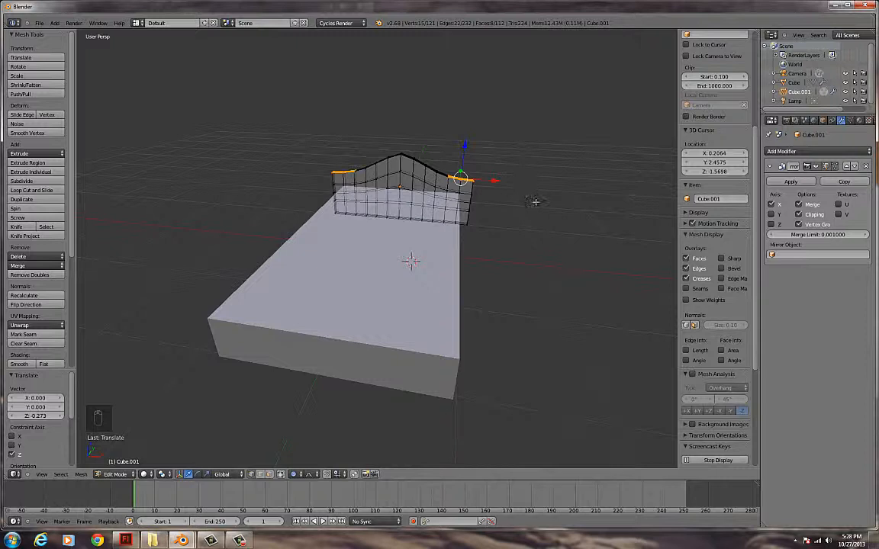
pyautogui.press('r')
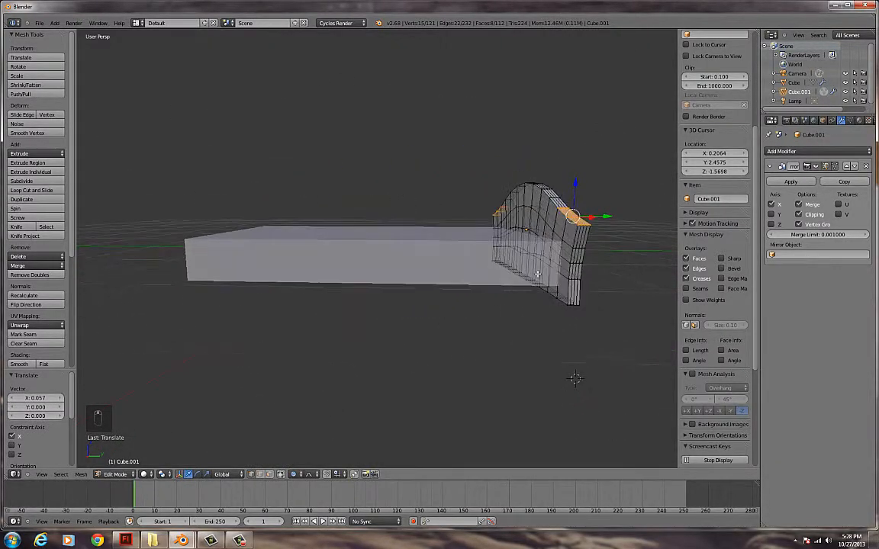
# - Lower the headboard slightly and undo a trial extrusion, keeping the 112-face arch
pyautogui.press('Tab')
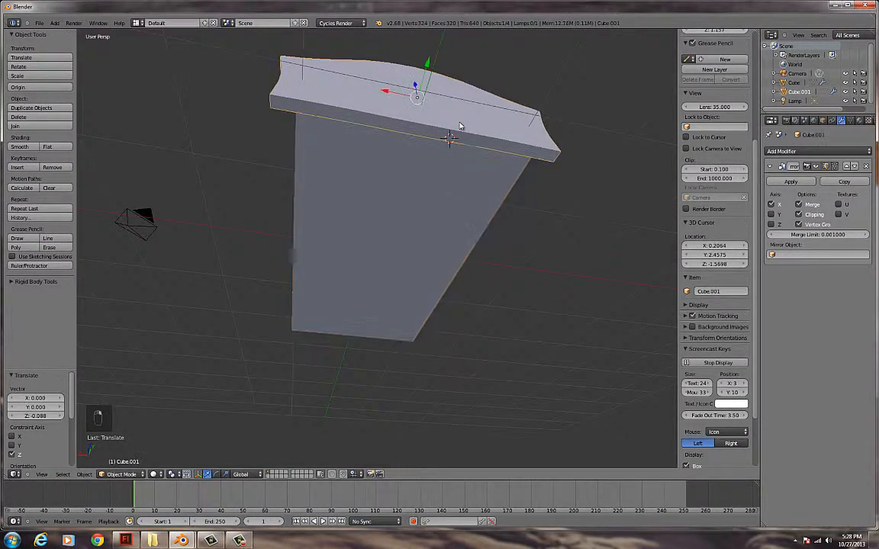
pyautogui.press('Tab')
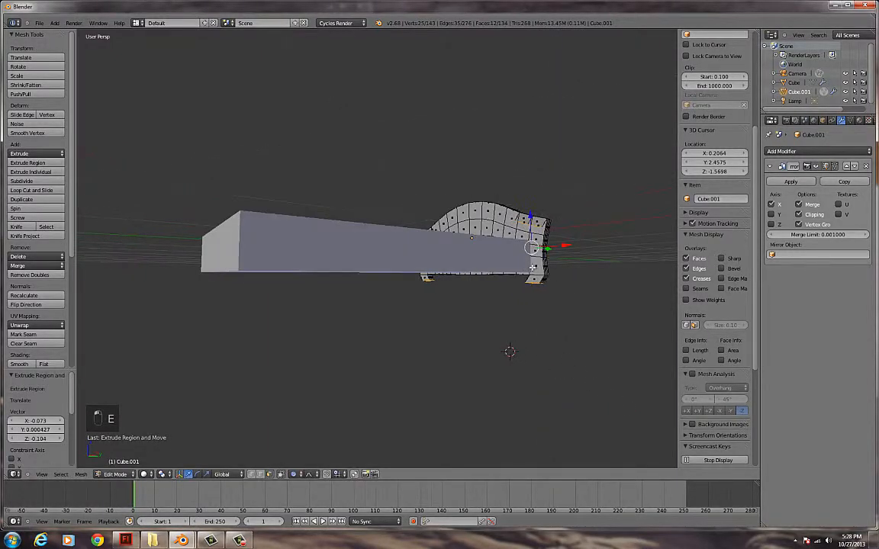
pyautogui.press('ctrl+z')
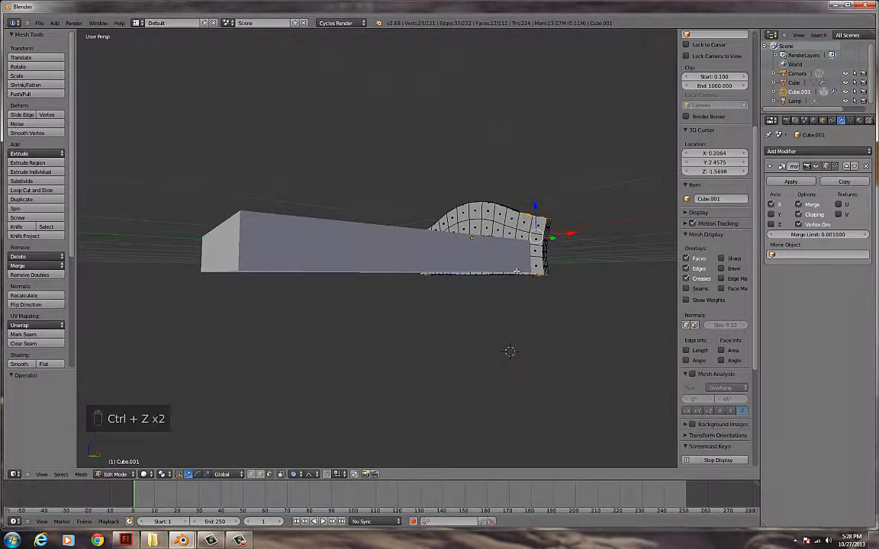
pyautogui.press('a')
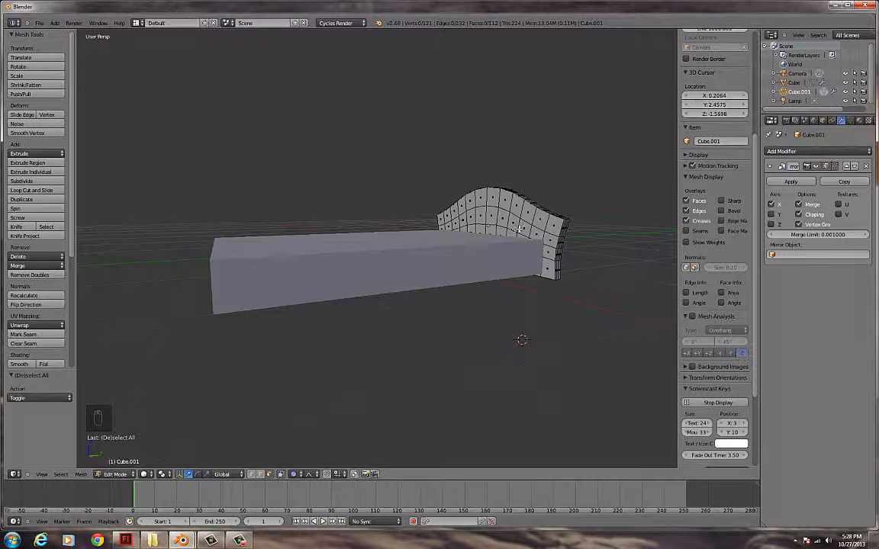
# - Add a Subdivision Surface modifier to the headboard and return to Edit Mode
pyautogui.press('Tab')
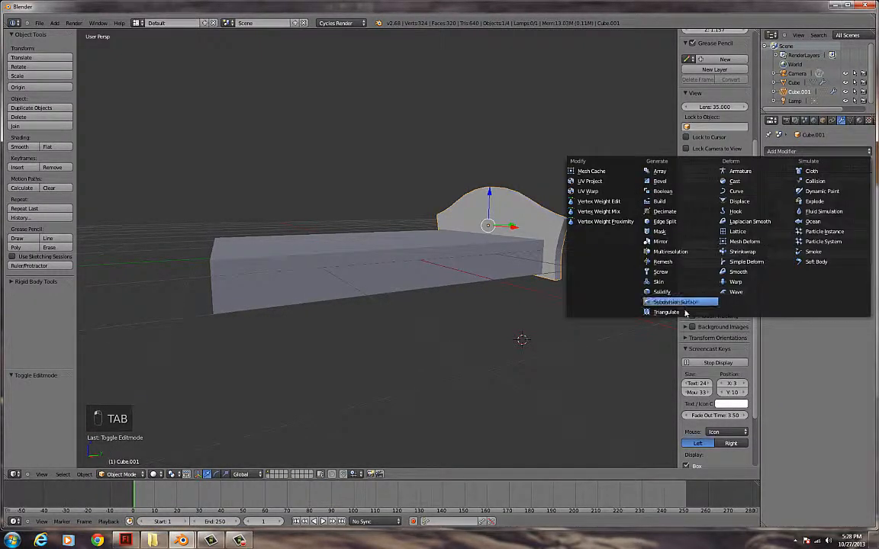
pyautogui.click(677, 302)
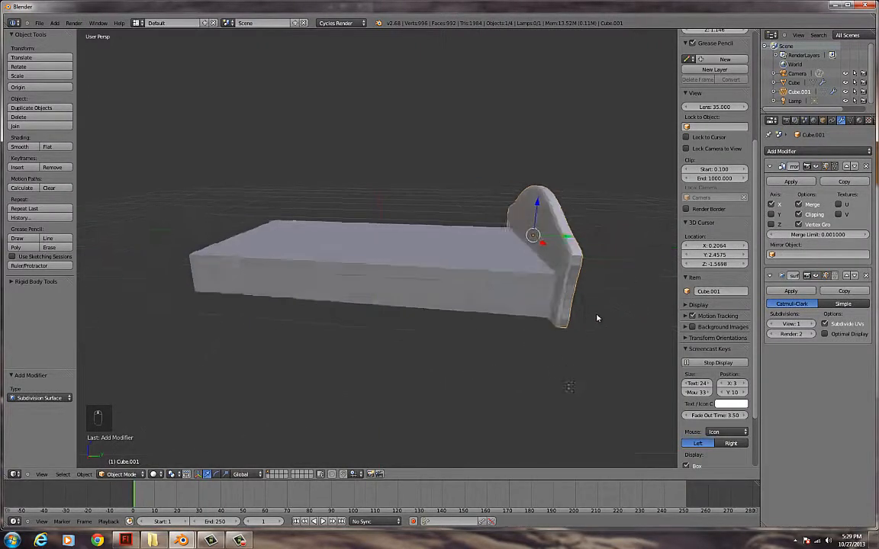
pyautogui.press('Tab')
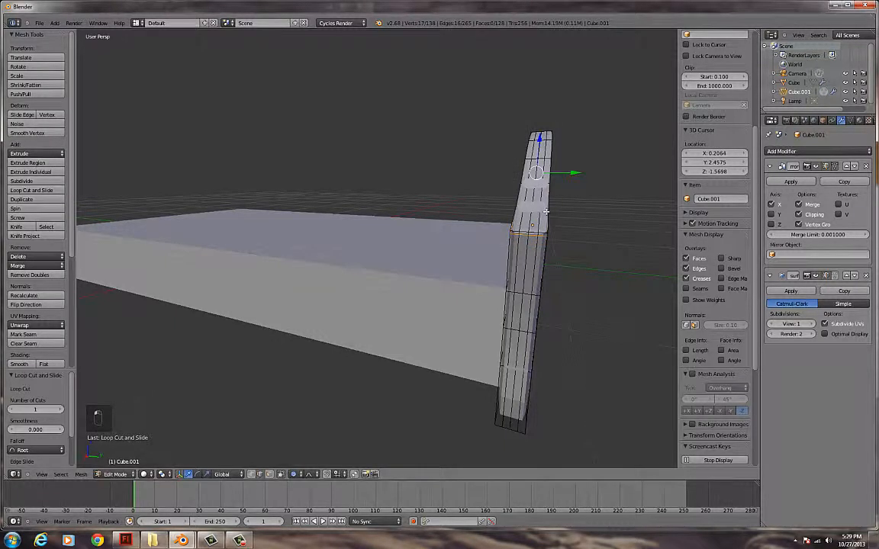
# - Add loop cuts across the headboard's side and near its bottom, reaching 180 faces
pyautogui.press('ctrl+r')
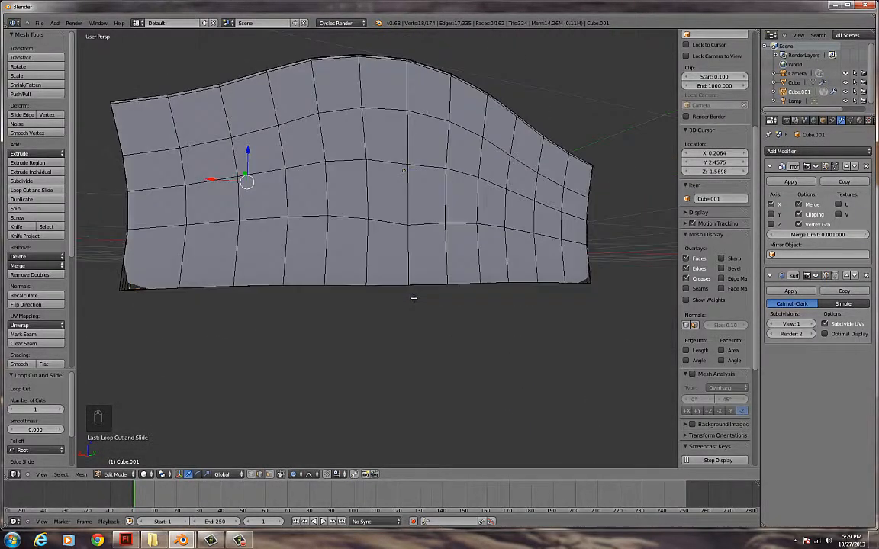
pyautogui.press('ctrl+r')
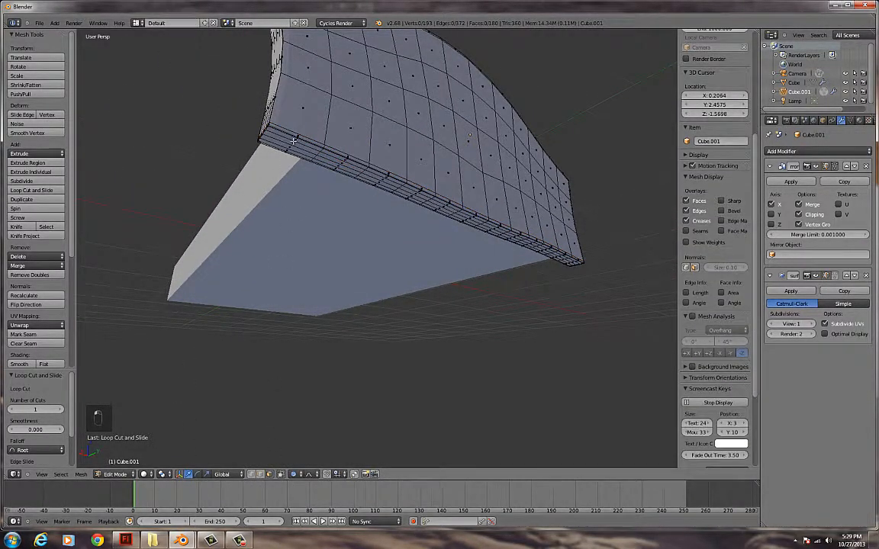
# - Extrude a leg down from the headboard's bottom corner, loop-cut it, and shrink its end slightly
pyautogui.click(294, 133)
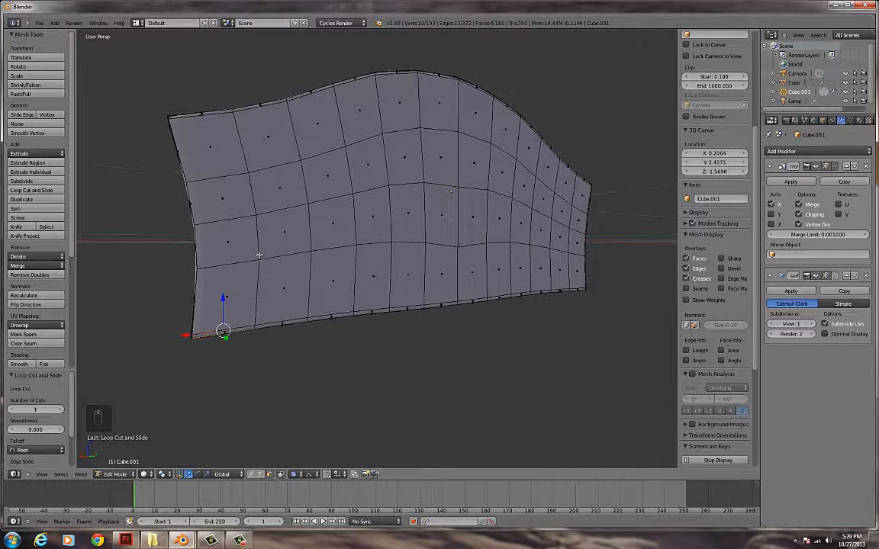
pyautogui.press('e')
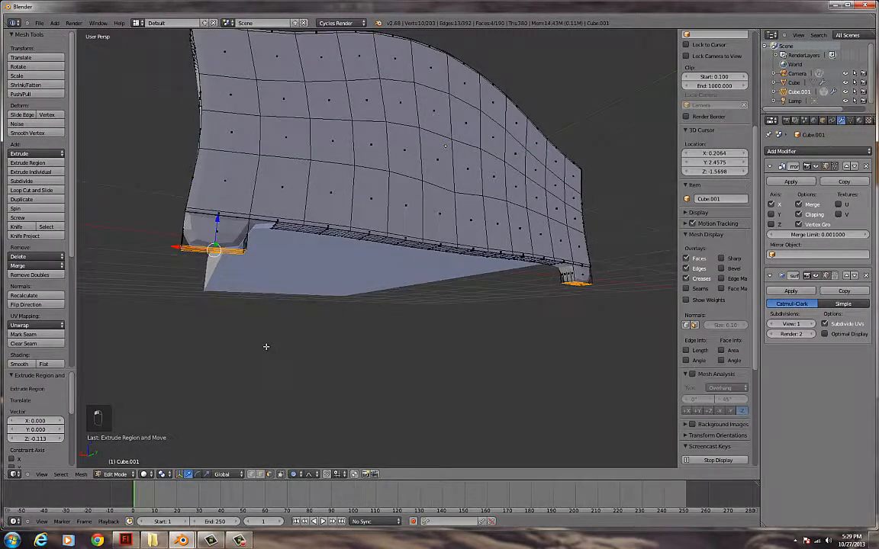
pyautogui.press('ctrl+r')
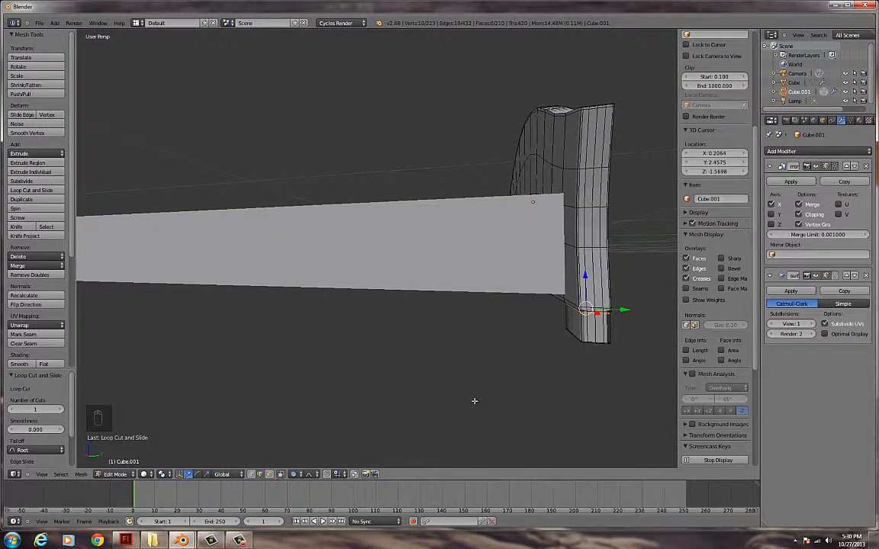
pyautogui.press('s')
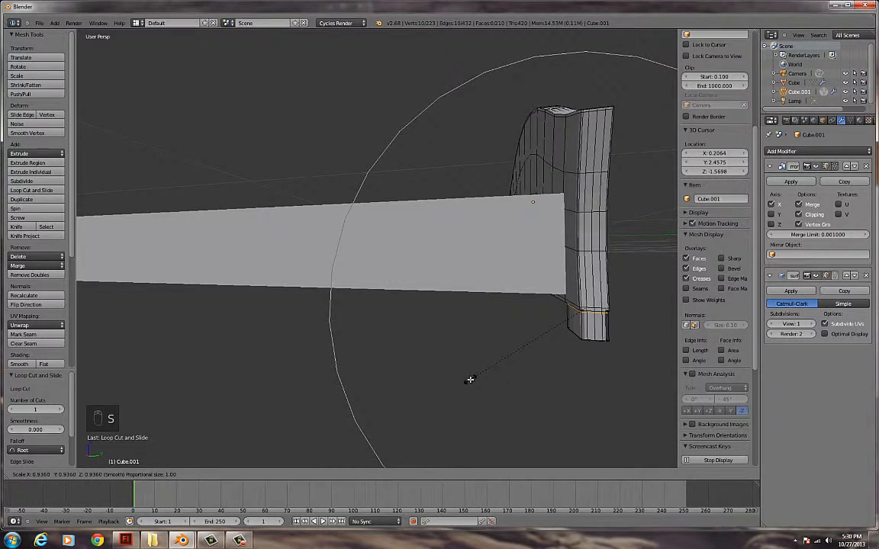
pyautogui.press('ctrl+z')
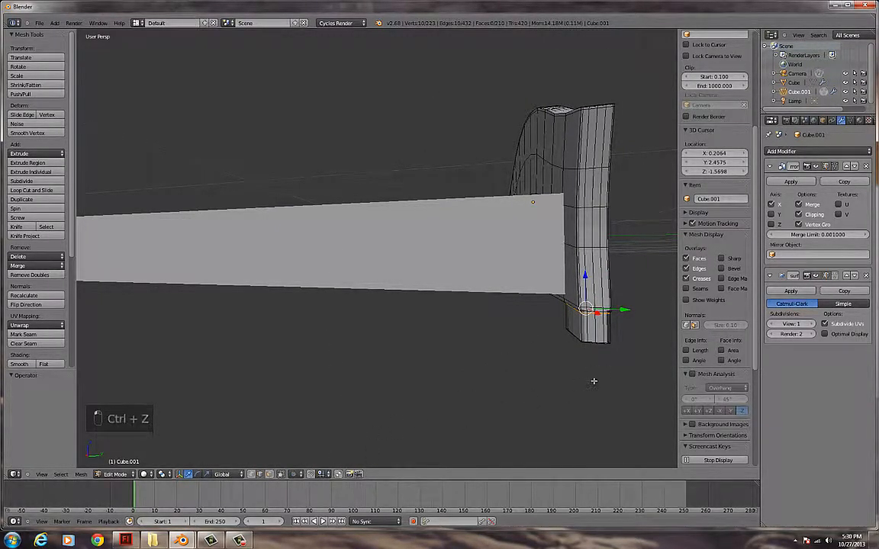
pyautogui.press('s')
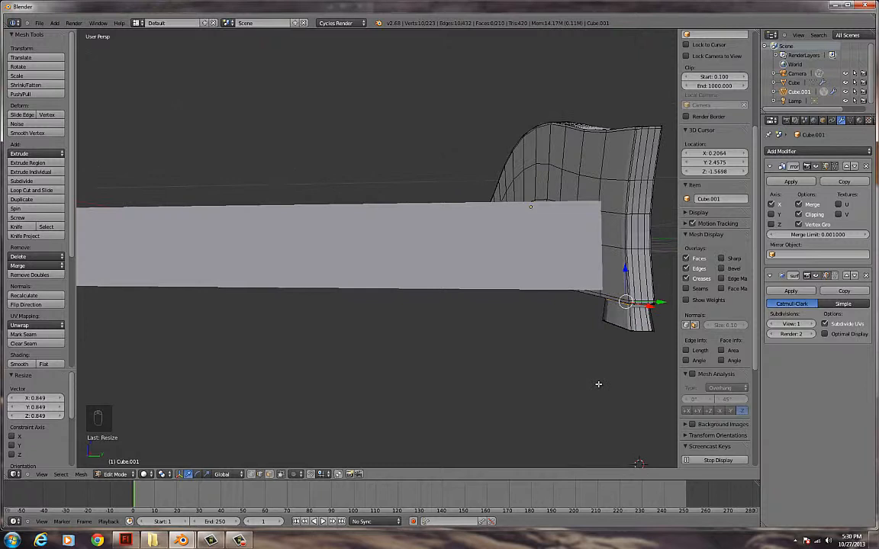
pyautogui.press('Tab')
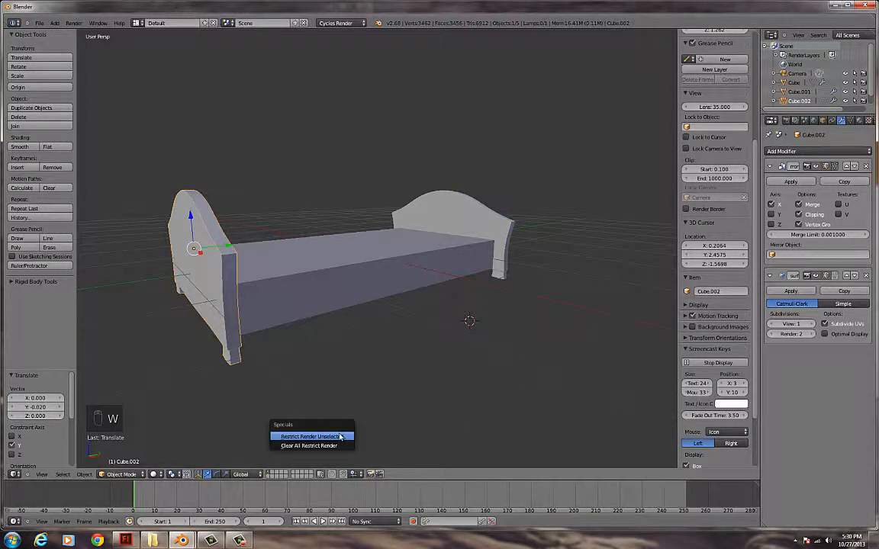
# - Scale the duplicated footboard slightly narrower, then orbit to view the whole bed
pyautogui.click(309, 436)
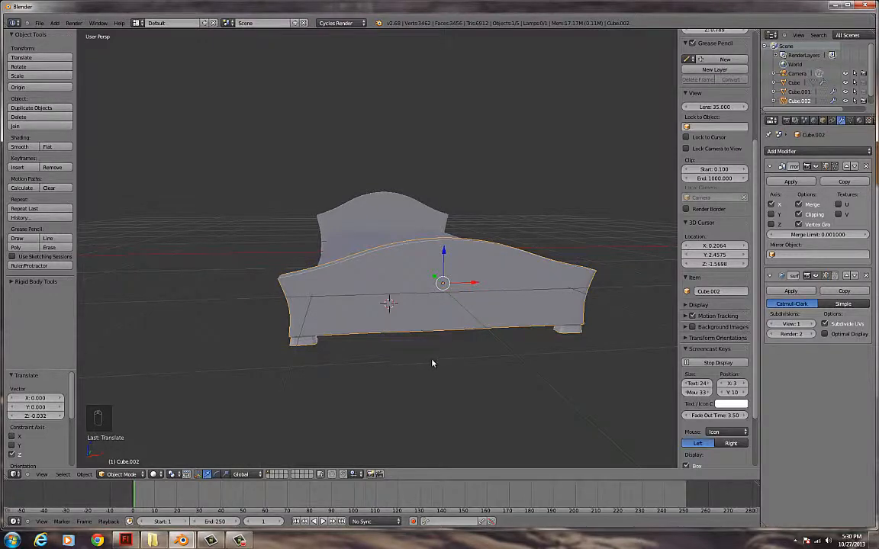
pyautogui.press('s')
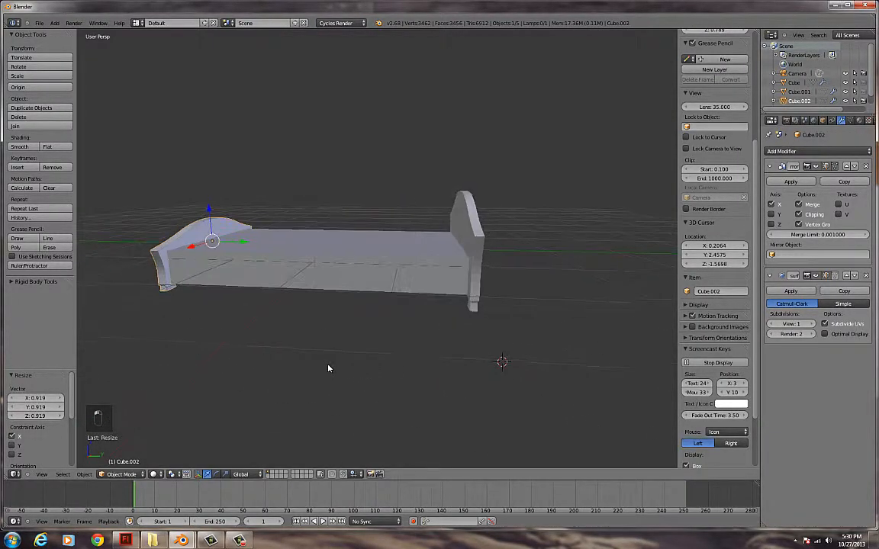
pyautogui.moveTo(328, 368); pyautogui.dragTo(466, 385)
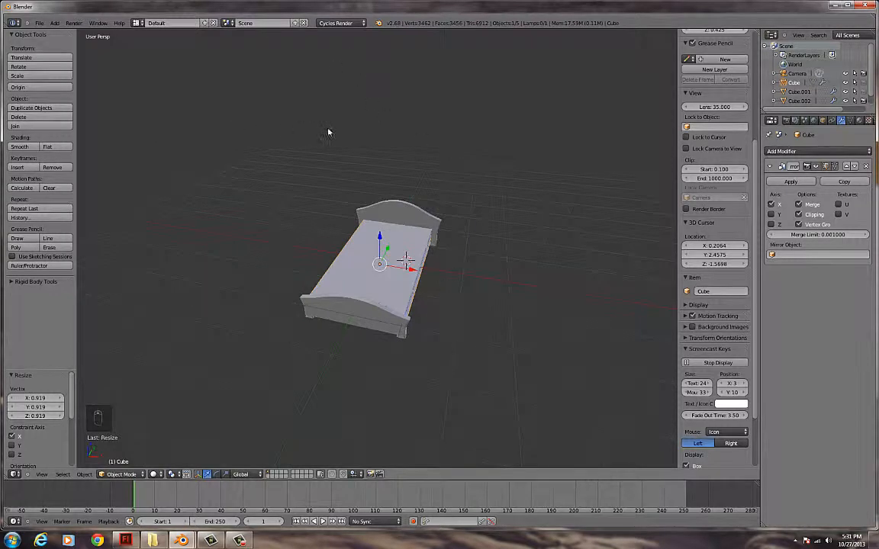
pyautogui.moveTo(235, 343)
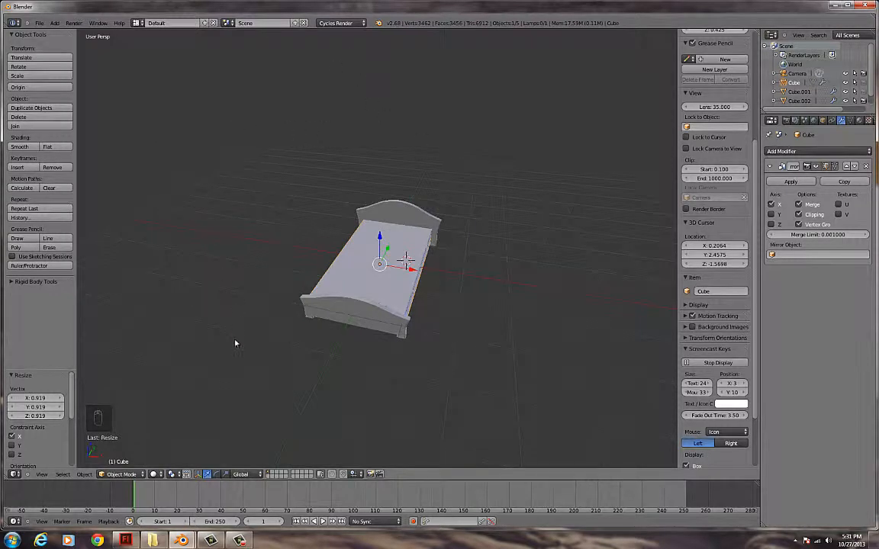
# - Add two mesh planes, one as the floor and one to tilt above the scene
pyautogui.press('shift+a')
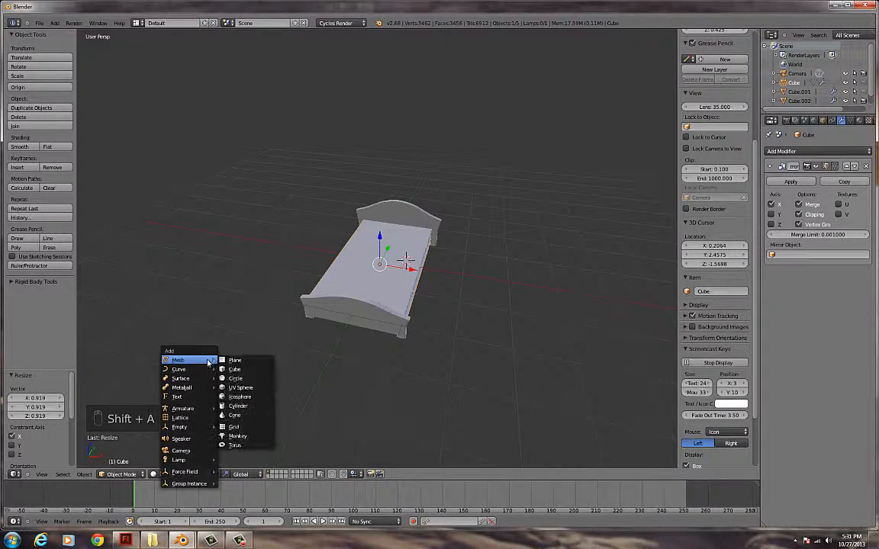
pyautogui.click(234, 359)
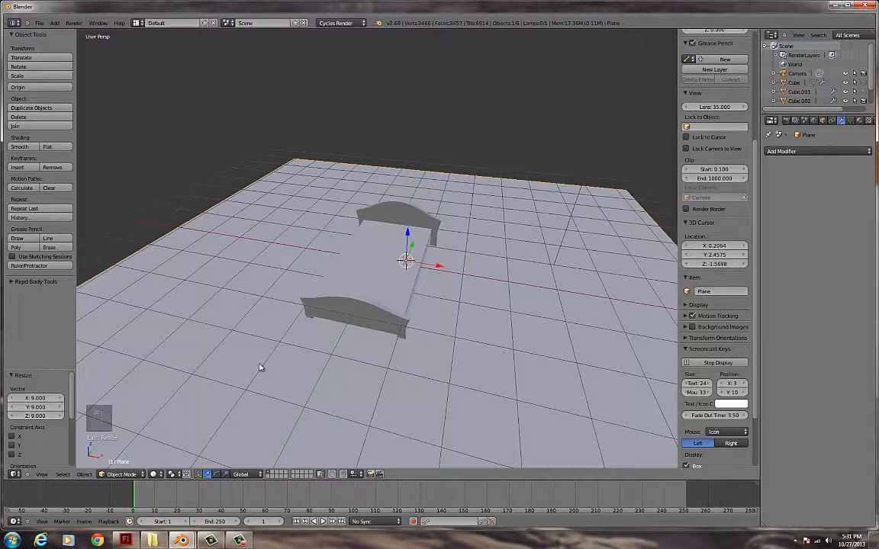
pyautogui.press('shift+a')
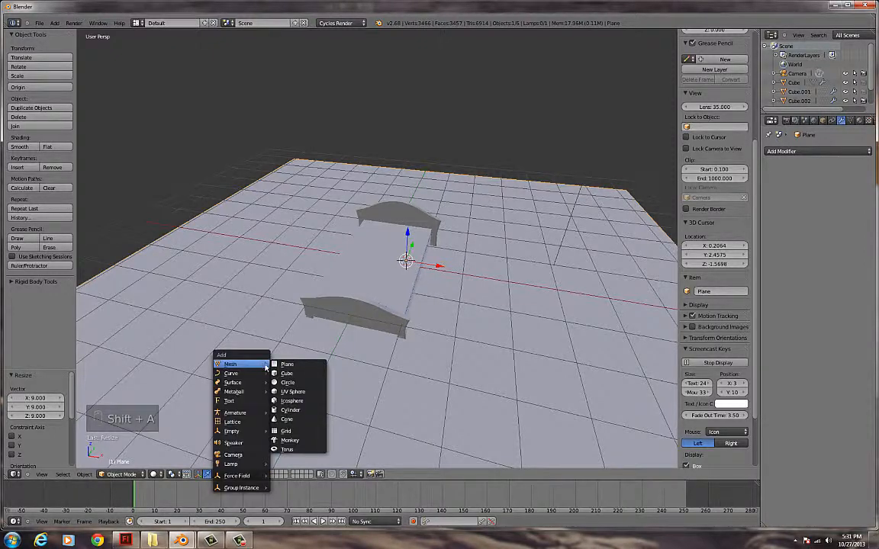
pyautogui.click(287, 364)
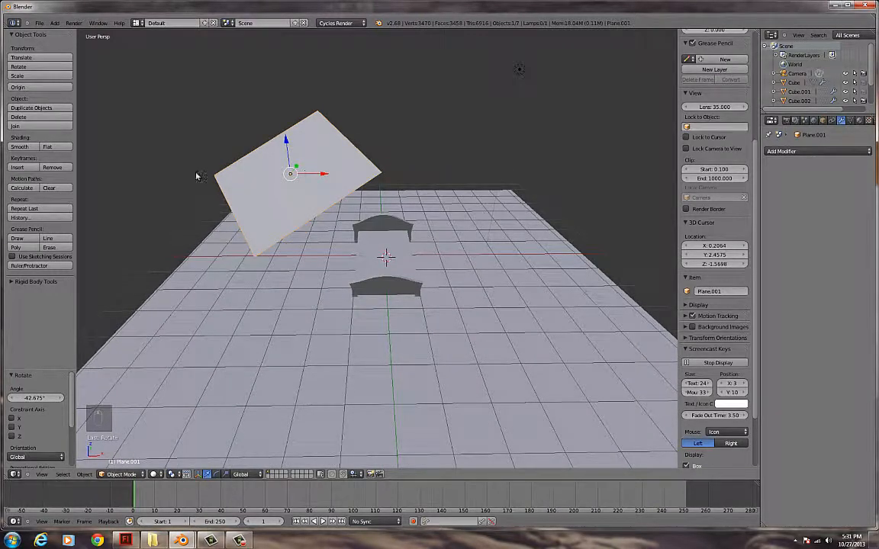
# - Use File > Save As to store the scene under the name bedDemo.blend
pyautogui.click(40, 23)
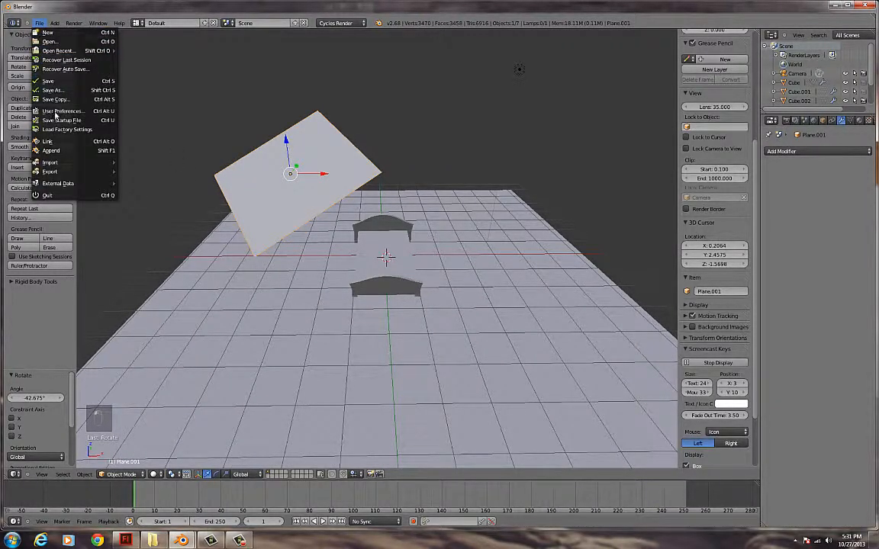
pyautogui.click(52, 90)
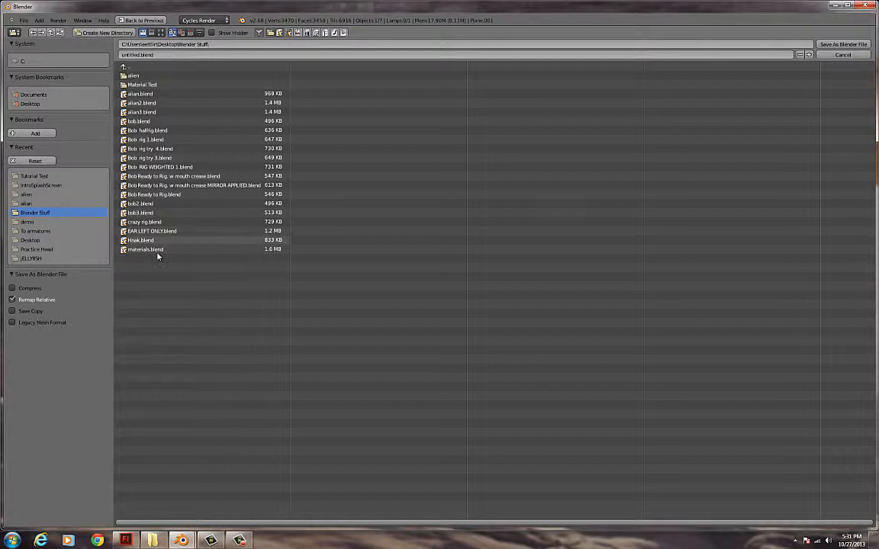
pyautogui.click(138, 55)
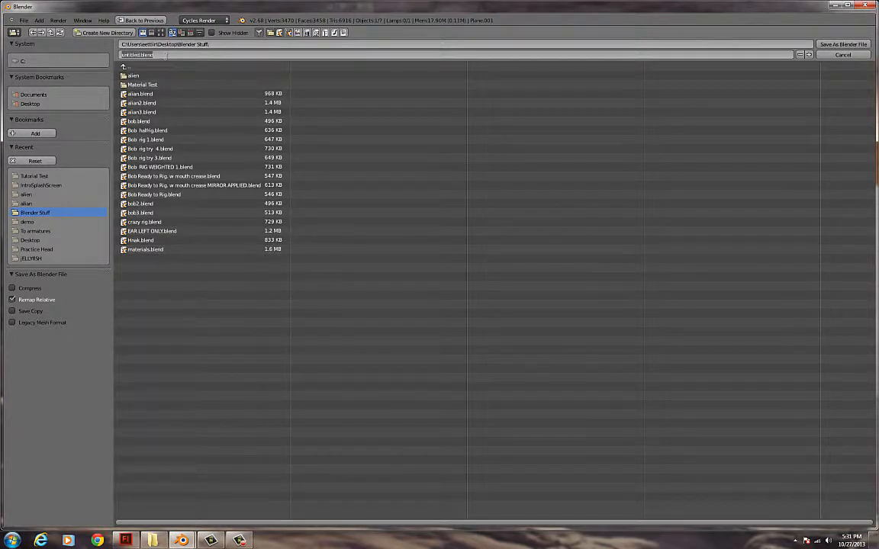
pyautogui.write('bobDemo')
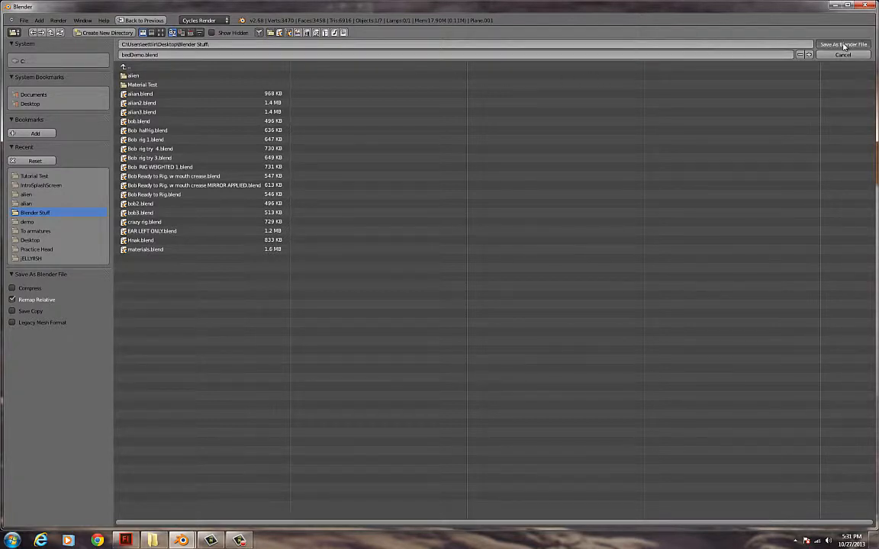
pyautogui.click(843, 43)
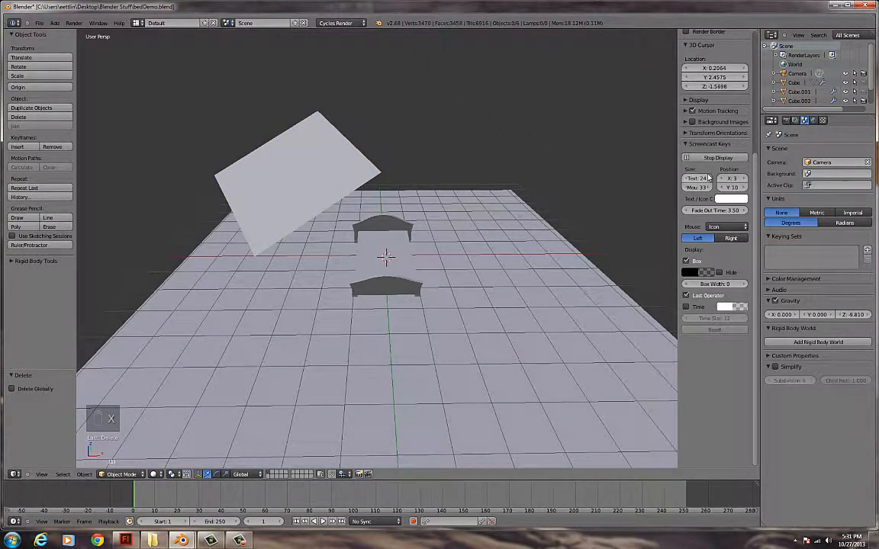
# - Create a new material on Plane.001 and set its Surface shader to Emission
pyautogui.click(384, 260)
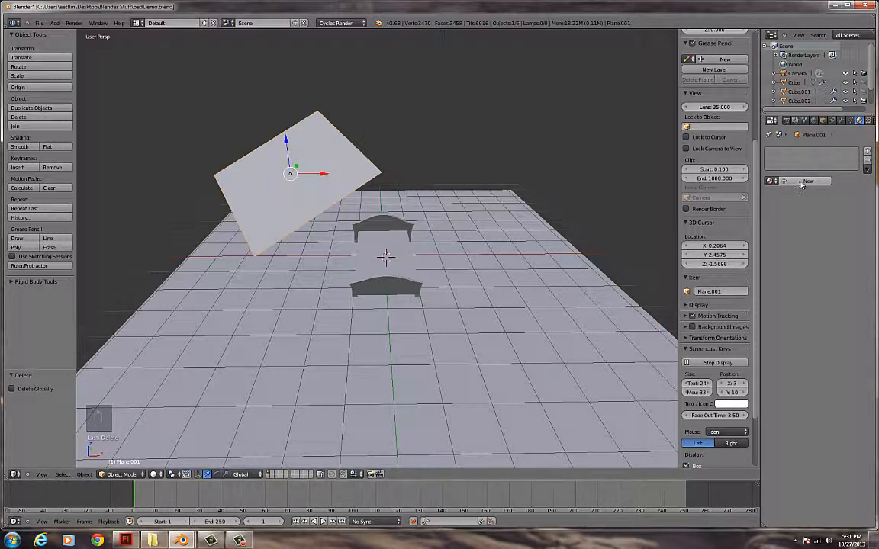
pyautogui.moveTo(807, 180)
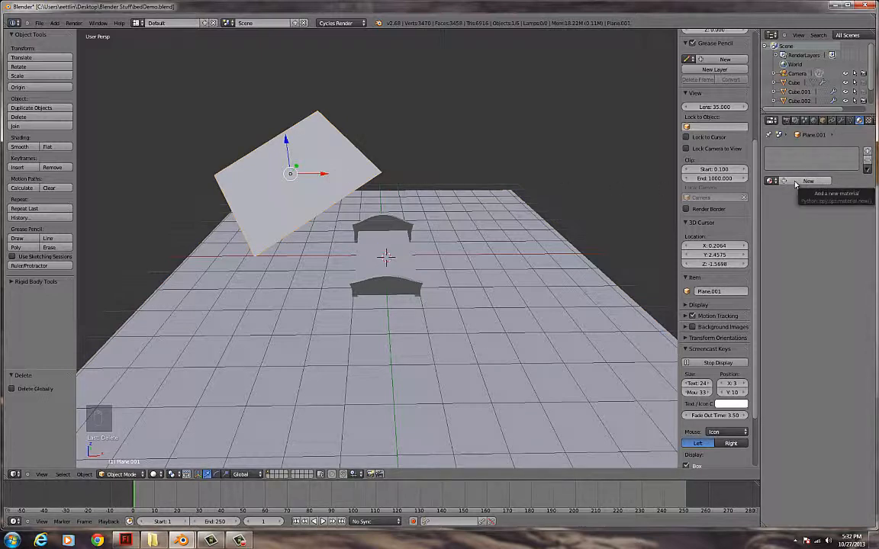
pyautogui.click(807, 181)
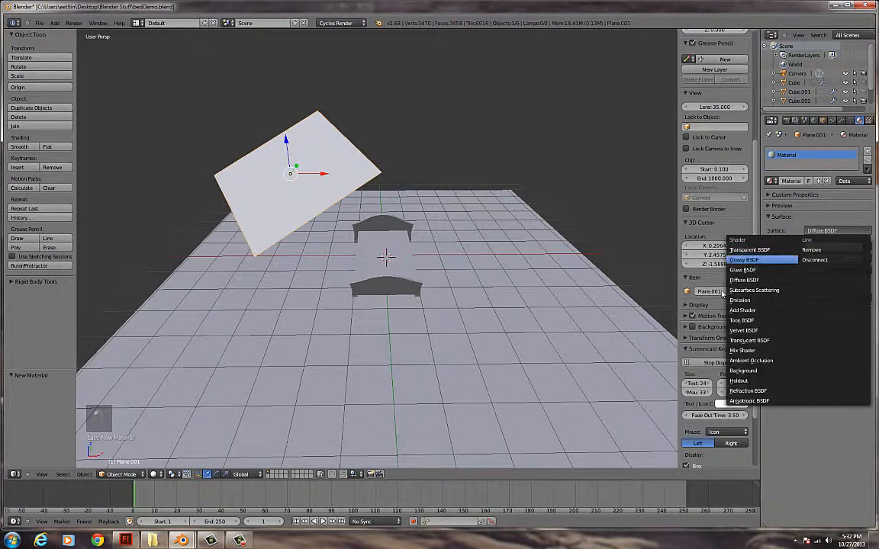
pyautogui.moveTo(741, 350)
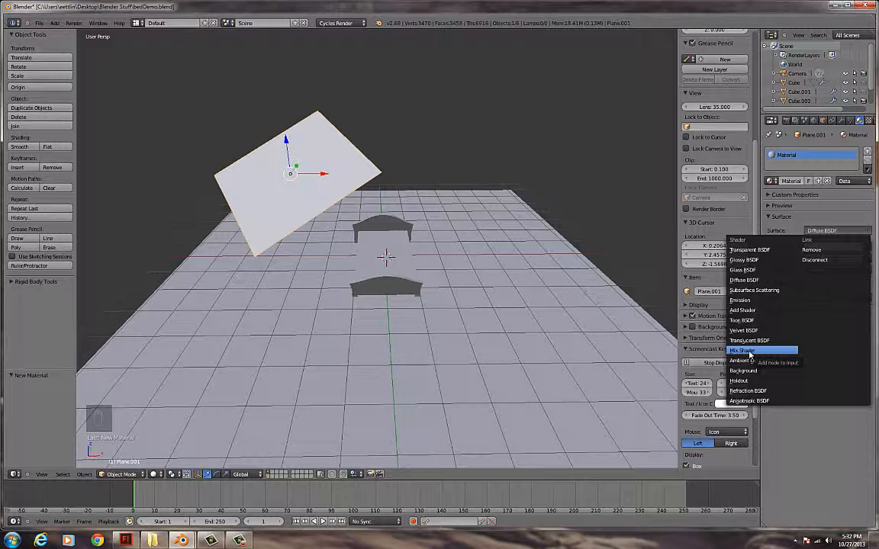
pyautogui.moveTo(740, 299)
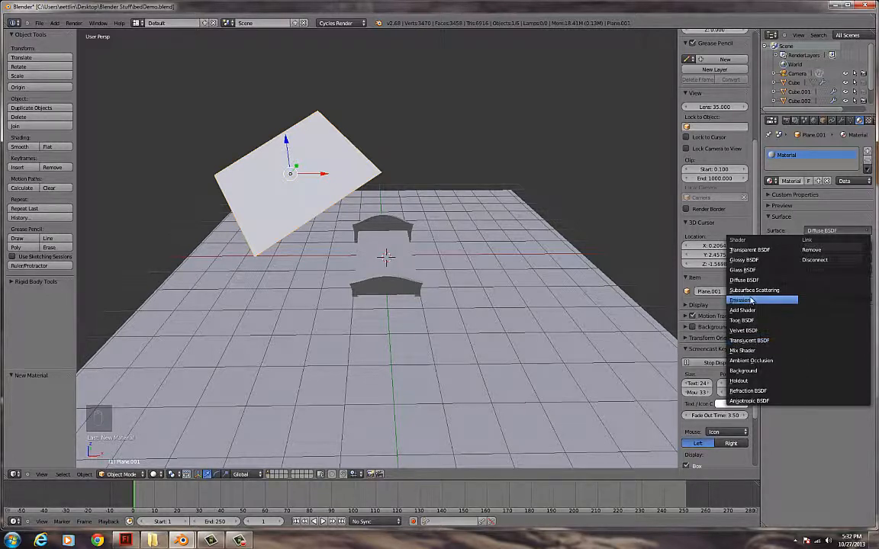
pyautogui.click(740, 299)
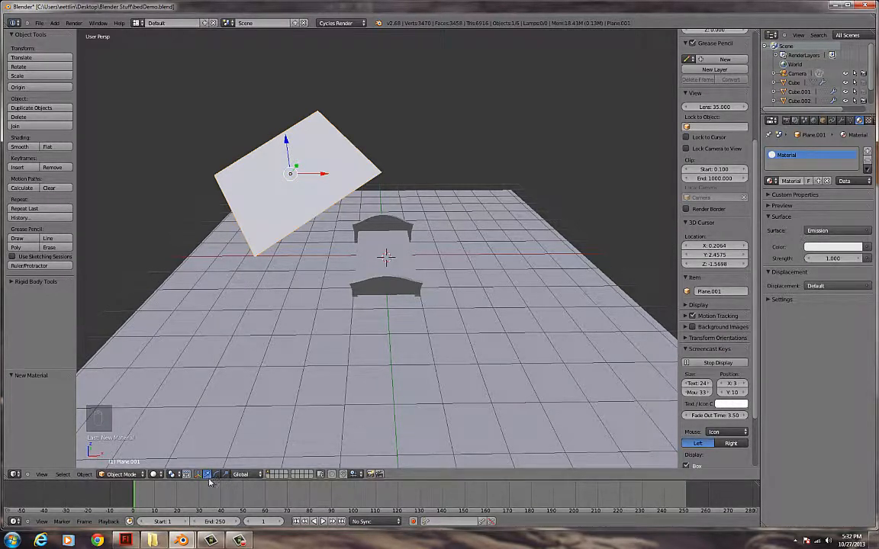
# - Switch viewport shading to Rendered and set the plane's Emission Strength to 5
pyautogui.click(206, 474)
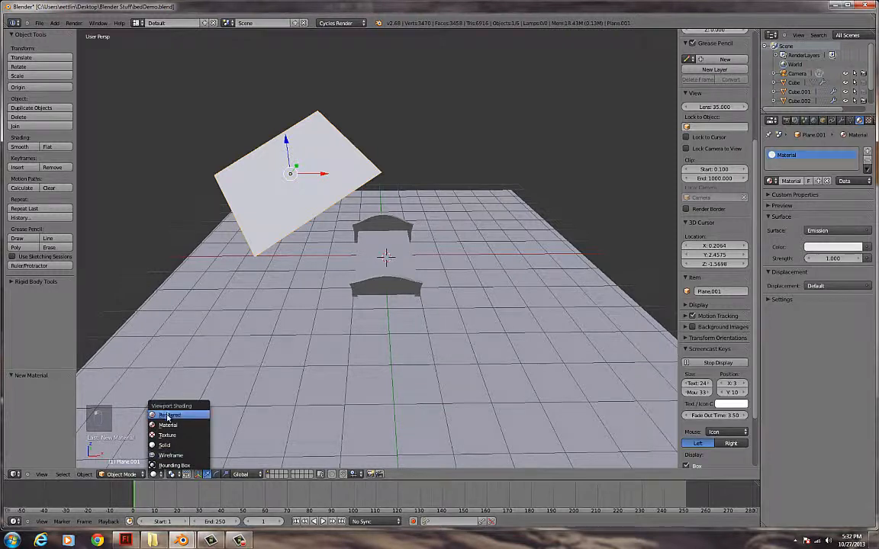
pyautogui.click(169, 415)
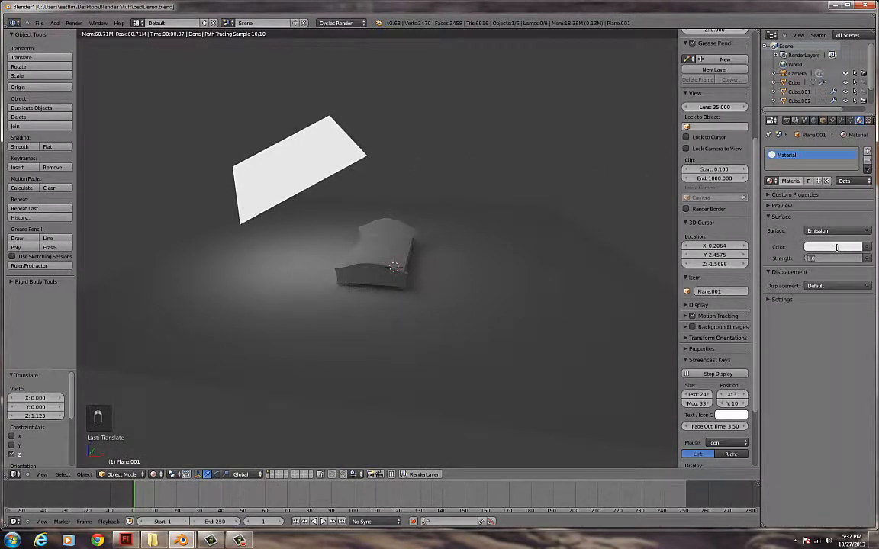
pyautogui.write('5.000')
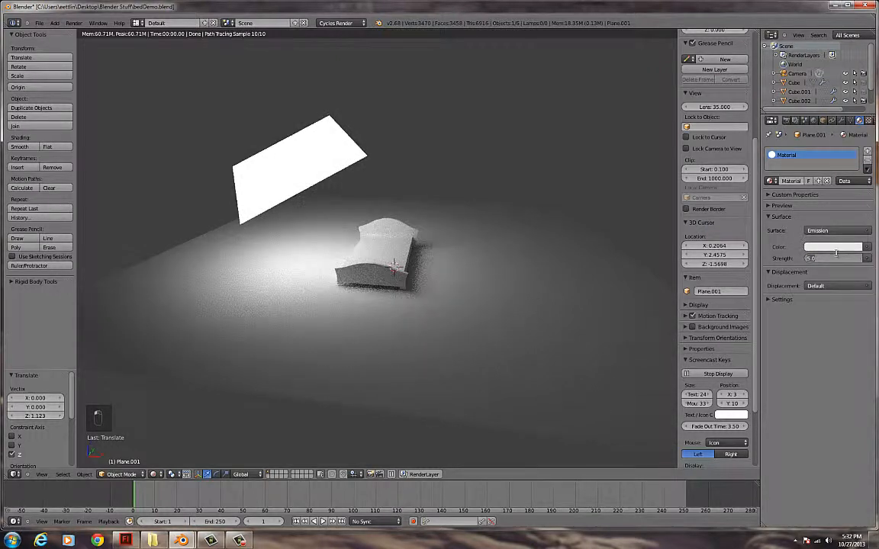
pyautogui.click(833, 257)
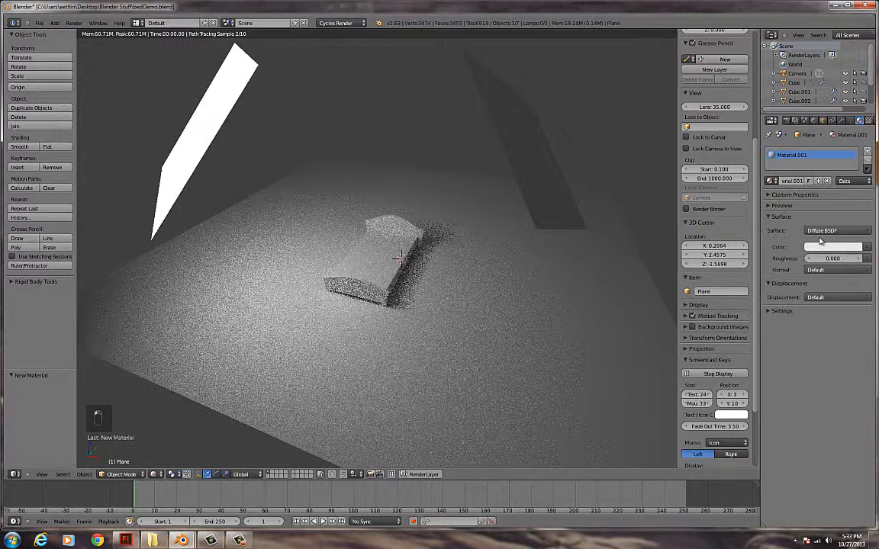
# - Give Plane.002 an Emission surface at strength 6, undoing an accidental floor emission change
pyautogui.click(835, 230)
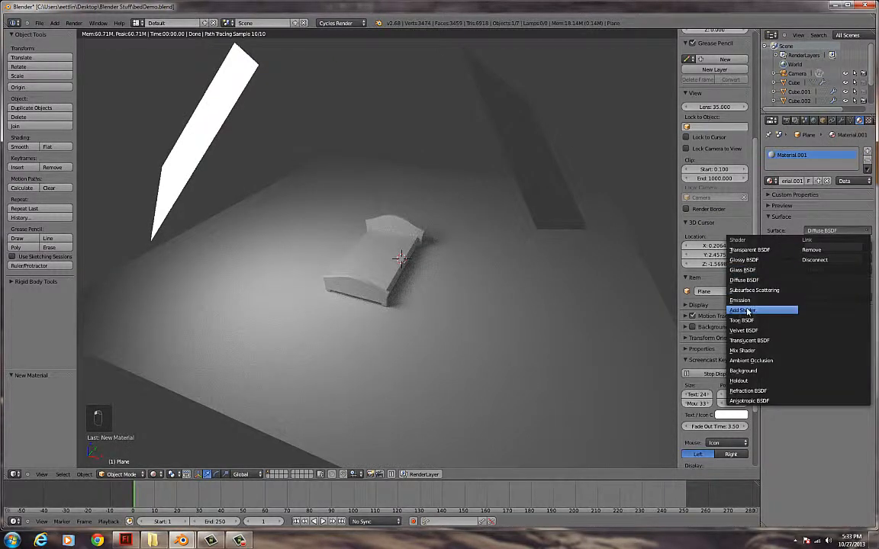
pyautogui.click(739, 299)
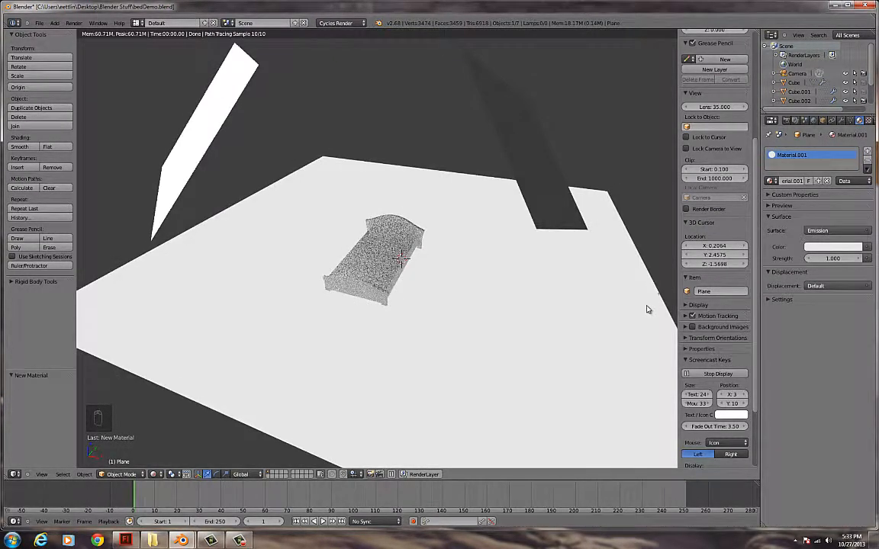
pyautogui.press('ctrl+z')
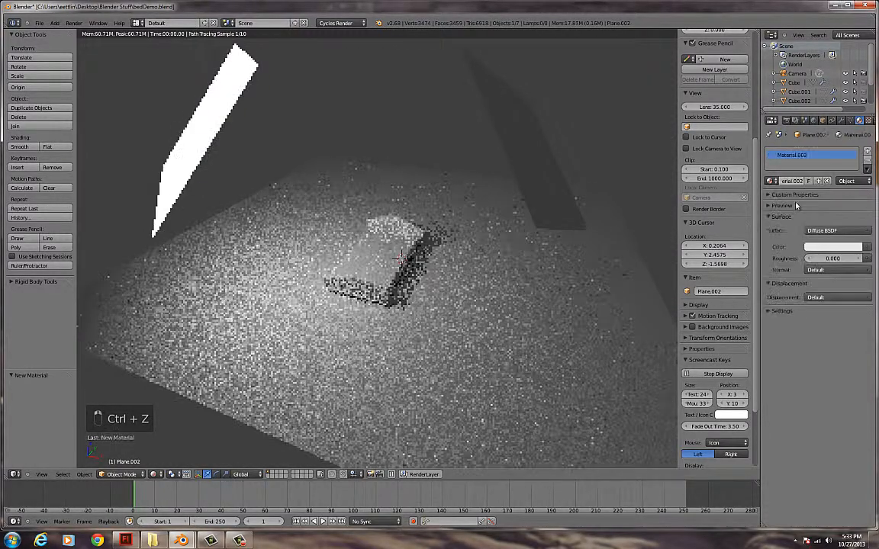
pyautogui.click(835, 230)
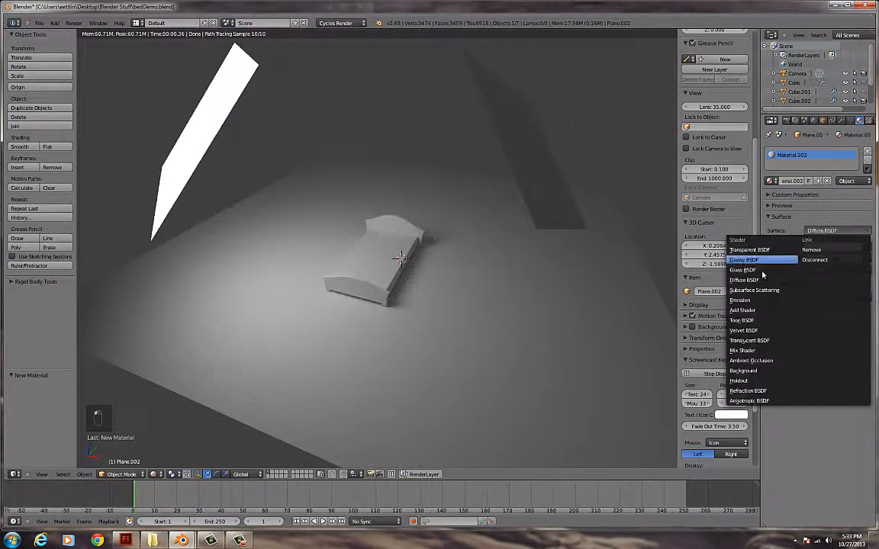
pyautogui.moveTo(752, 310)
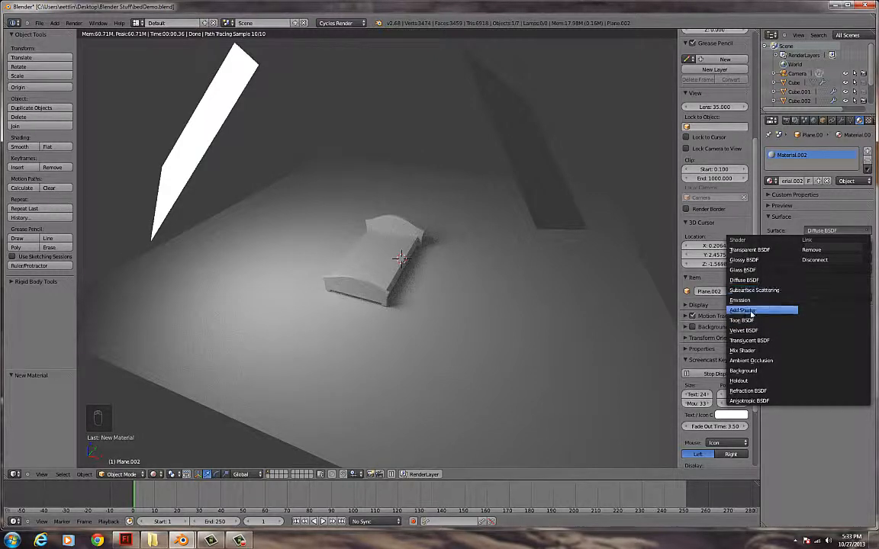
pyautogui.click(740, 300)
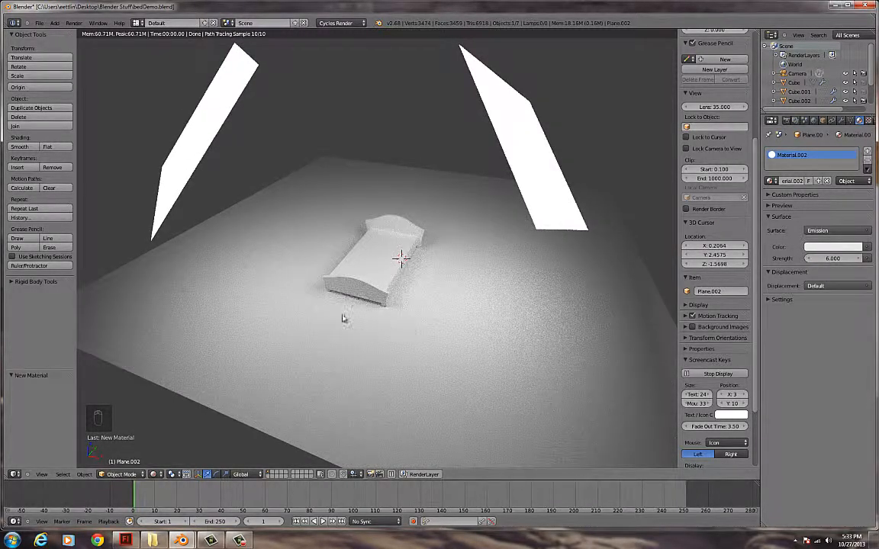
pyautogui.moveTo(479, 136)
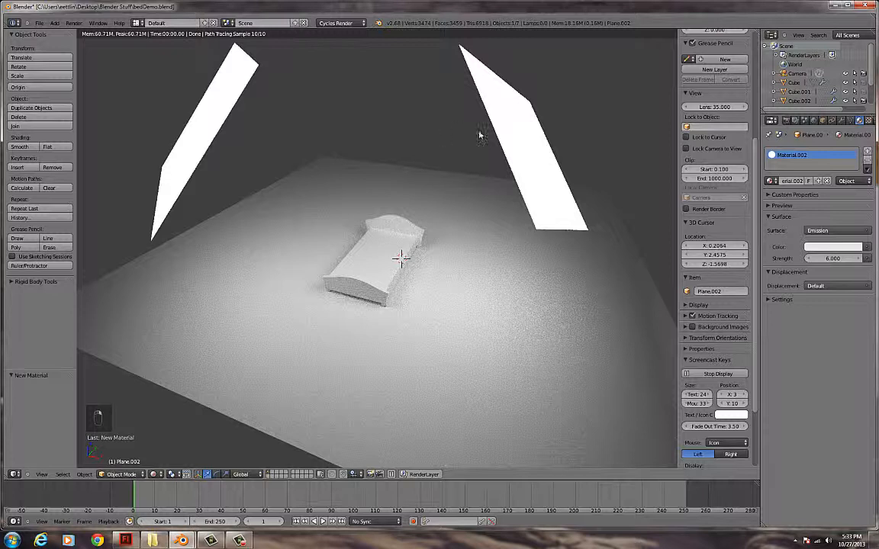
# - Set the World Color swatch in World properties to a dark green
pyautogui.click(813, 119)
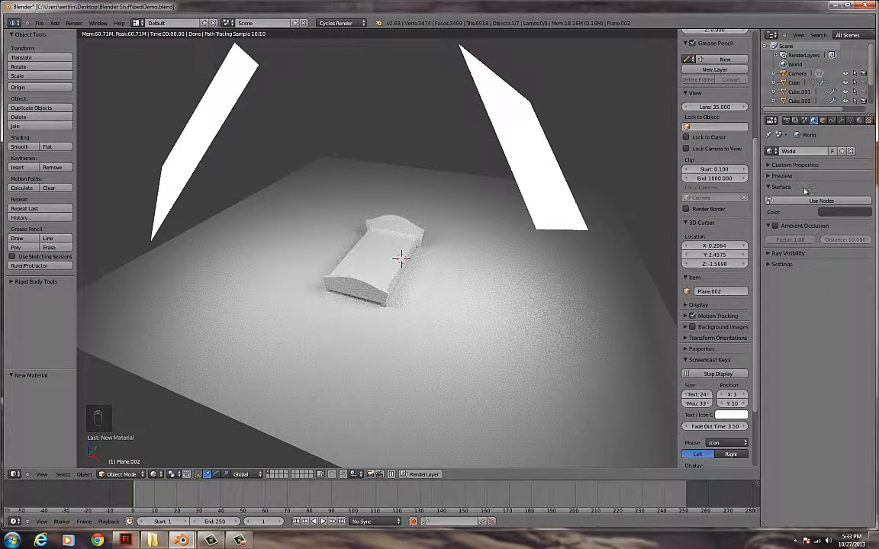
pyautogui.click(843, 212)
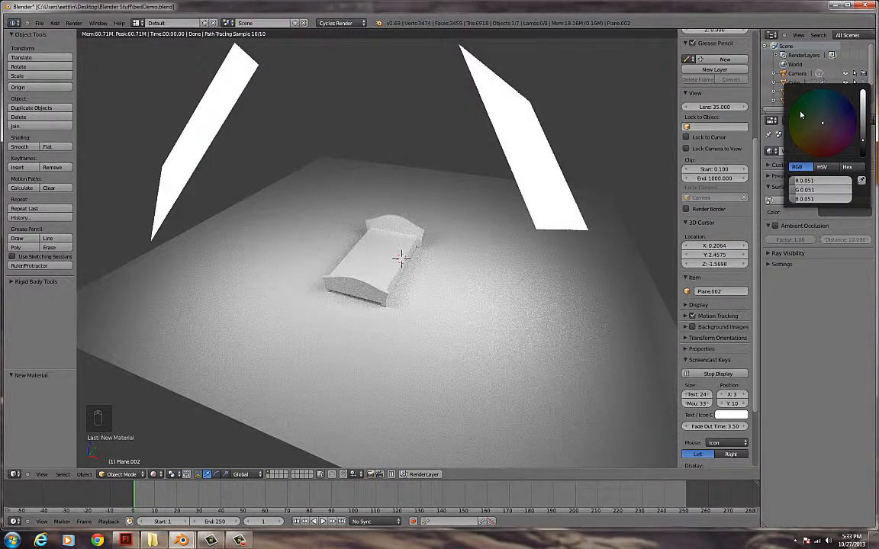
pyautogui.click(799, 112)
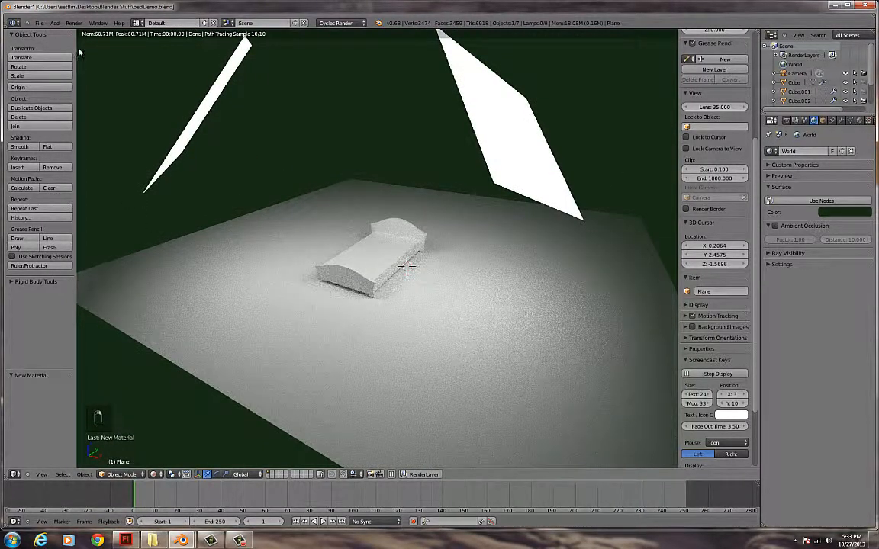
# - Use File > Append to browse into the Material folder of materials.blend
pyautogui.click(39, 23)
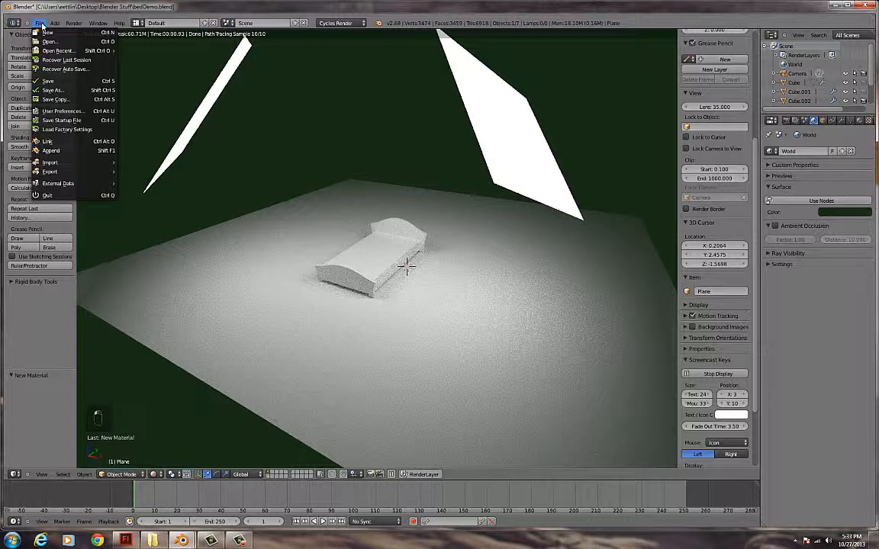
pyautogui.moveTo(67, 129)
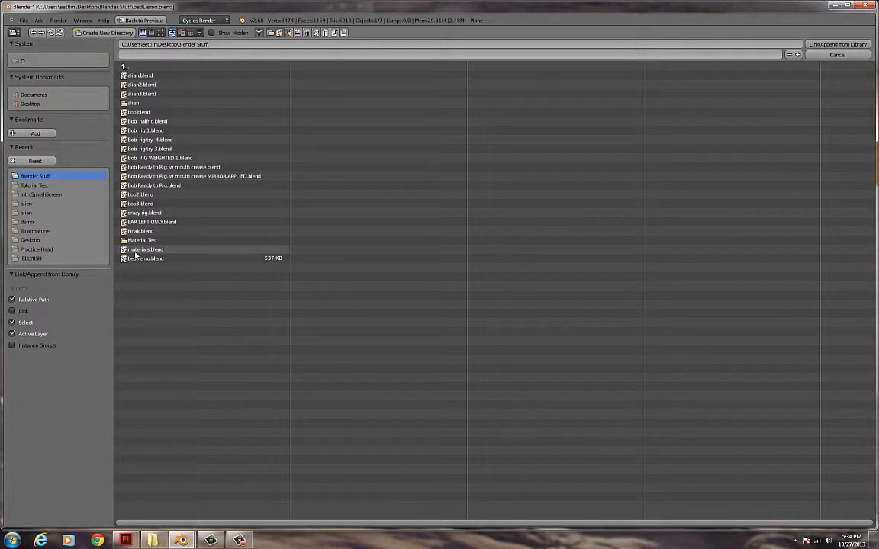
pyautogui.doubleClick(145, 250)
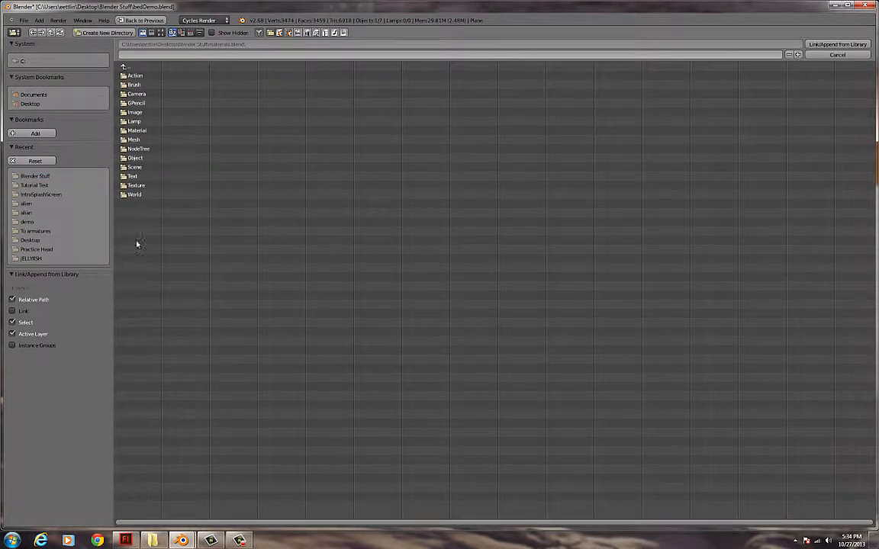
pyautogui.doubleClick(136, 129)
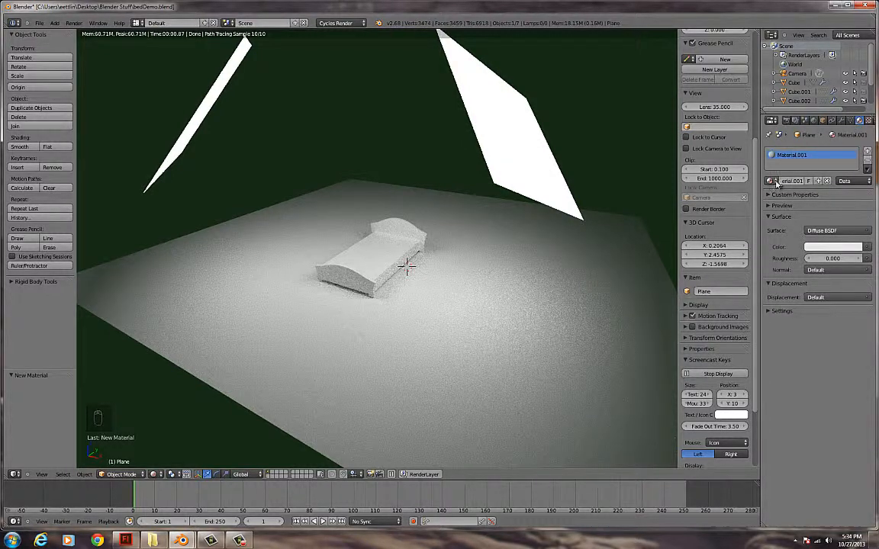
# - Assign carpaint_flakes_green_G to the floor plane from the material browse list
pyautogui.click(772, 181)
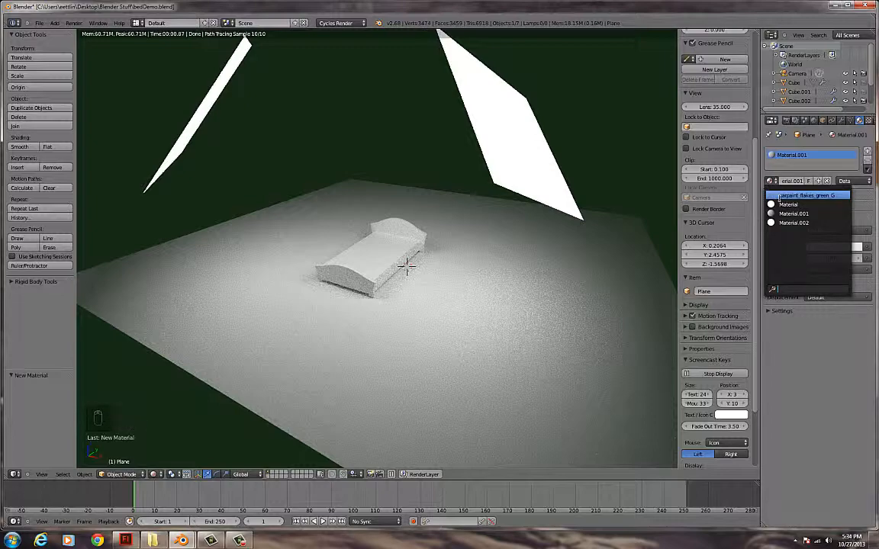
pyautogui.click(809, 195)
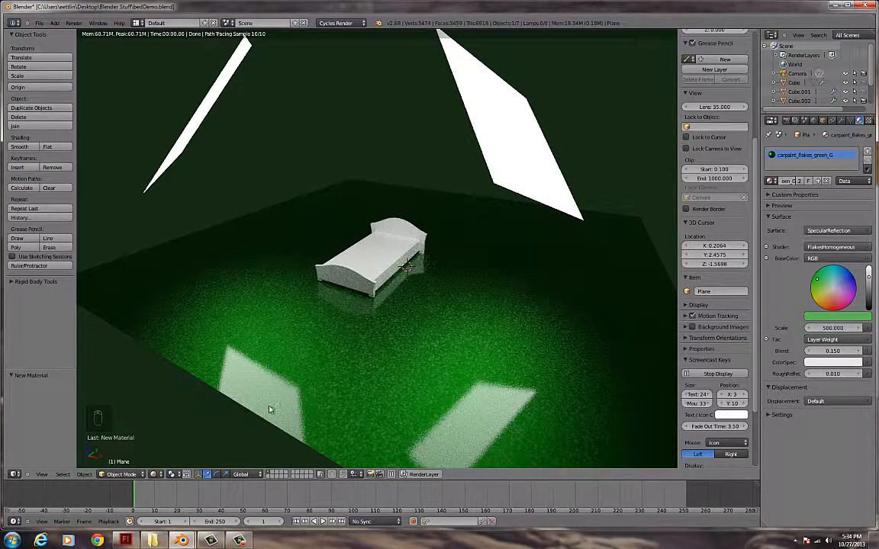
pyautogui.moveTo(460, 447)
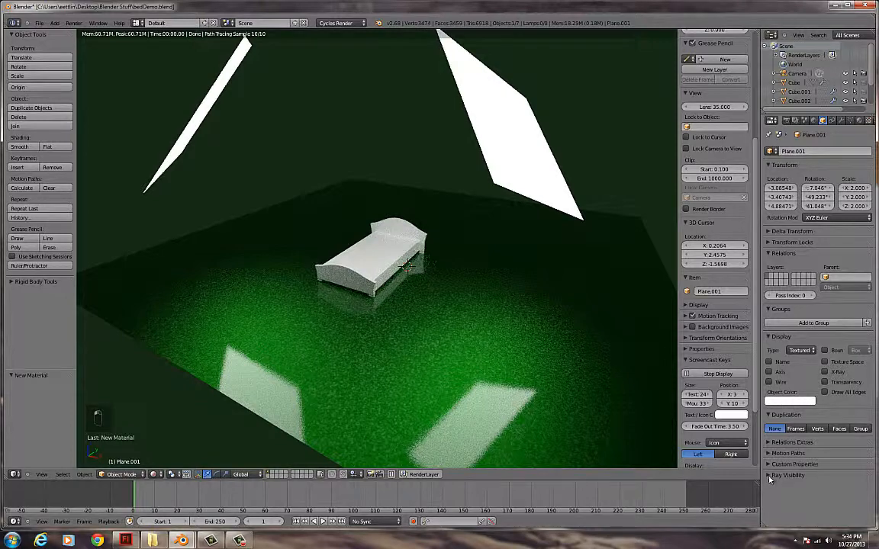
# - Show the glowing panel's ray visibility options so it stops reflecting on the green floor
pyautogui.click(769, 475)
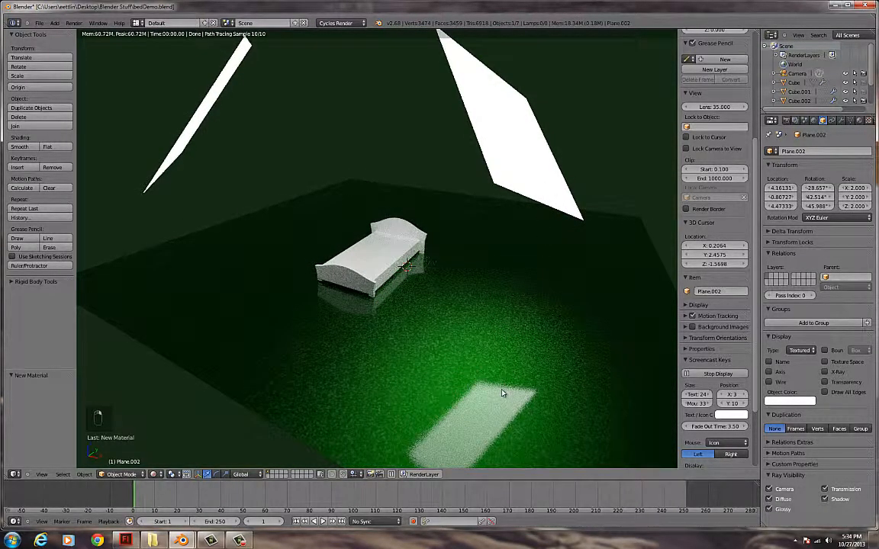
pyautogui.moveTo(524, 163)
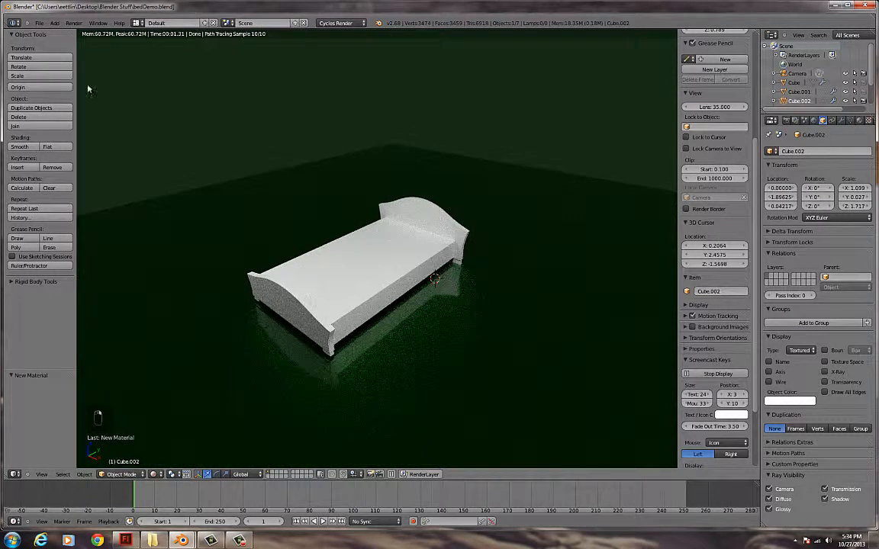
# - Append wood_01_G from the library .blend onto the headboard and review its node settings
pyautogui.click(39, 22)
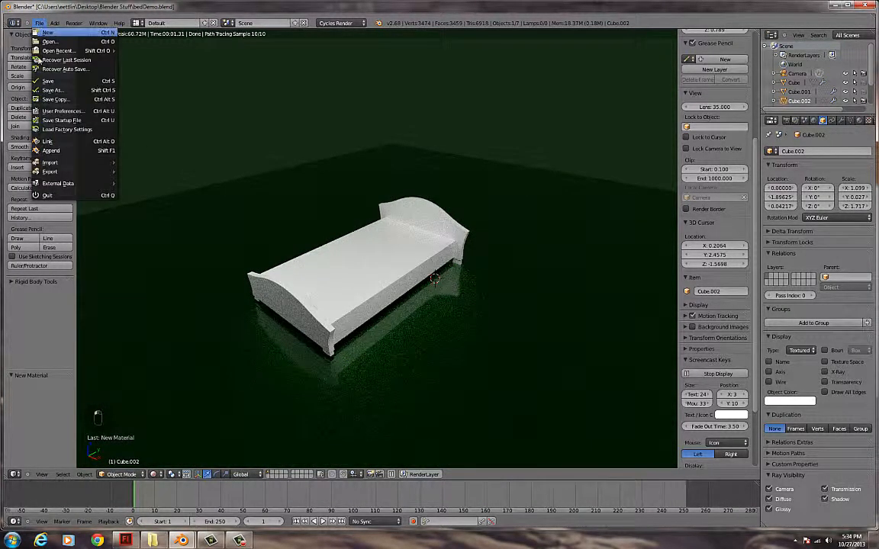
pyautogui.click(50, 150)
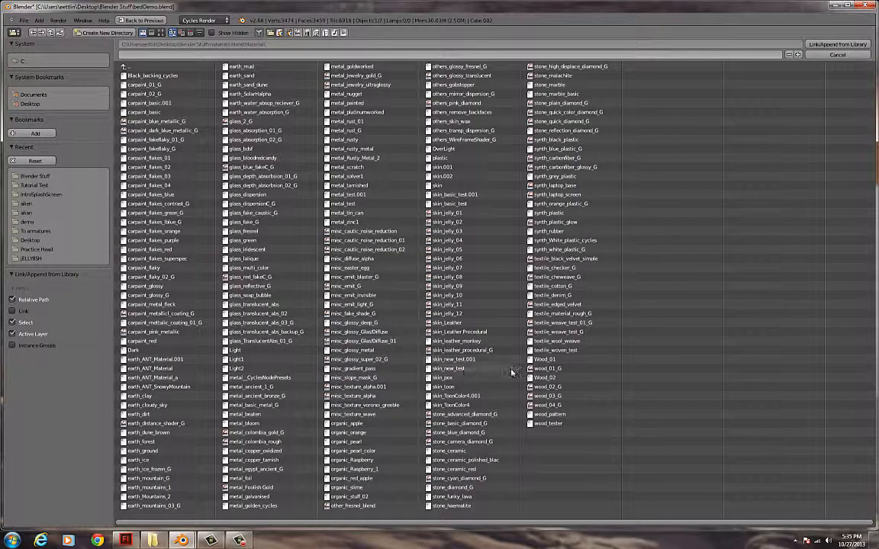
pyautogui.click(544, 359)
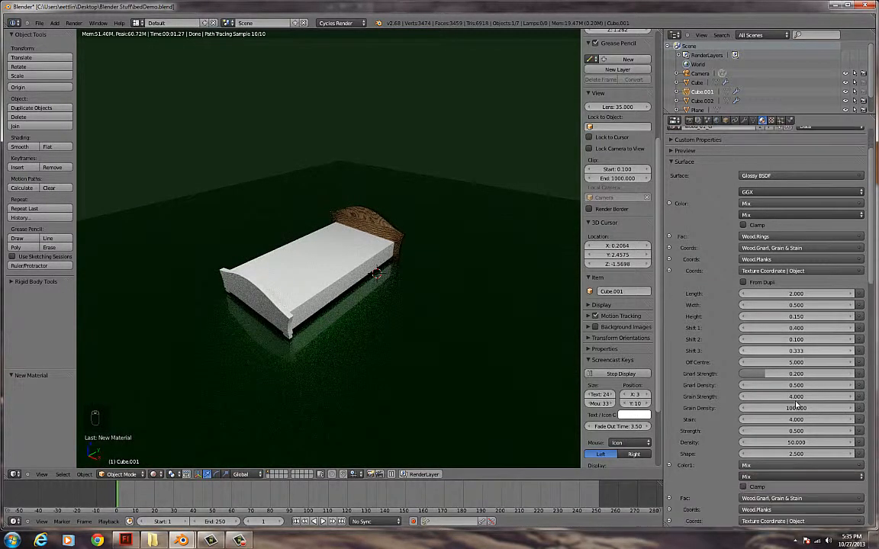
pyautogui.scroll(-3)
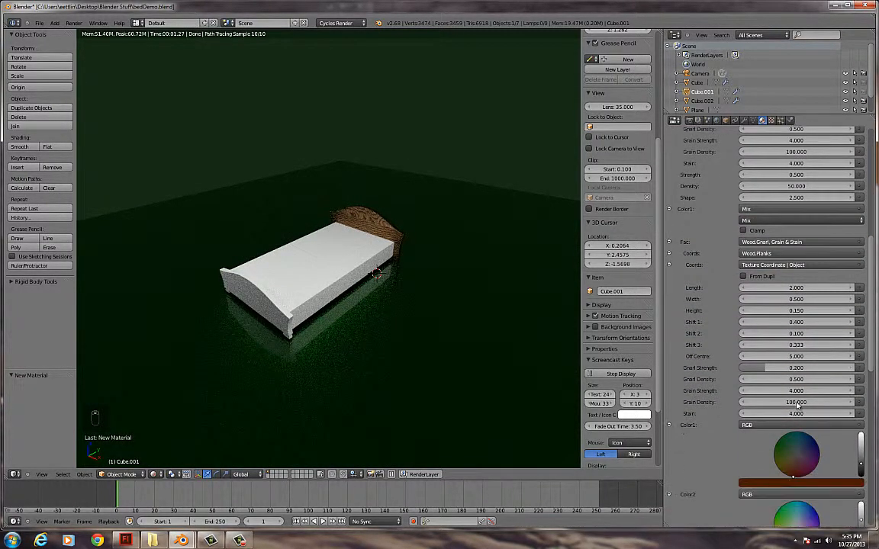
pyautogui.scroll(-3)
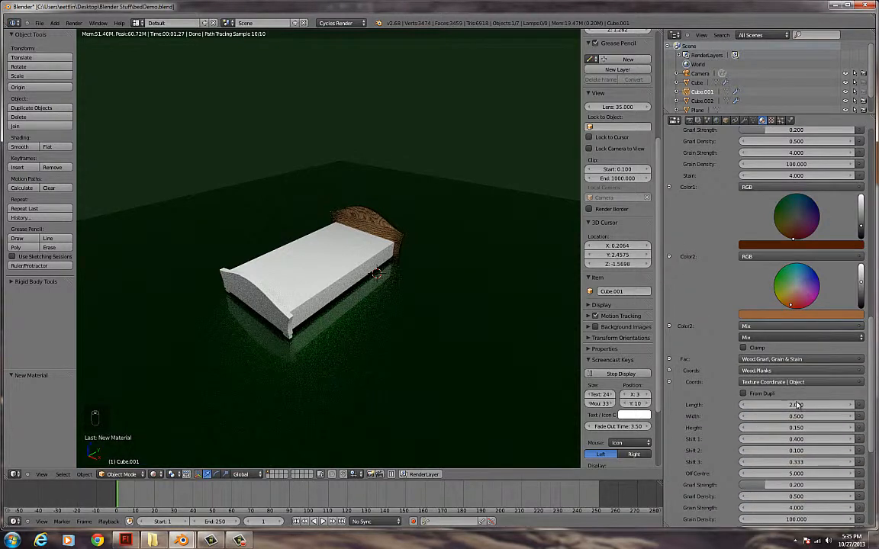
pyautogui.scroll(-3)
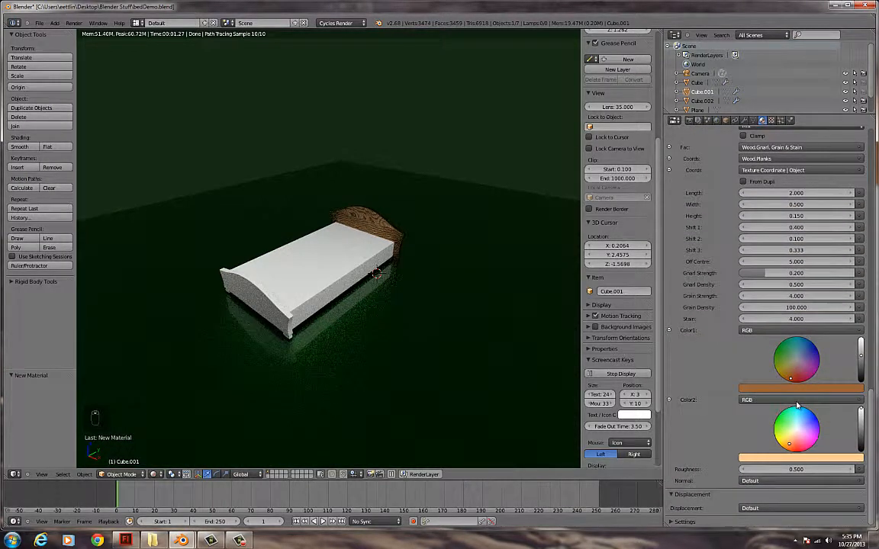
pyautogui.scroll(-3)
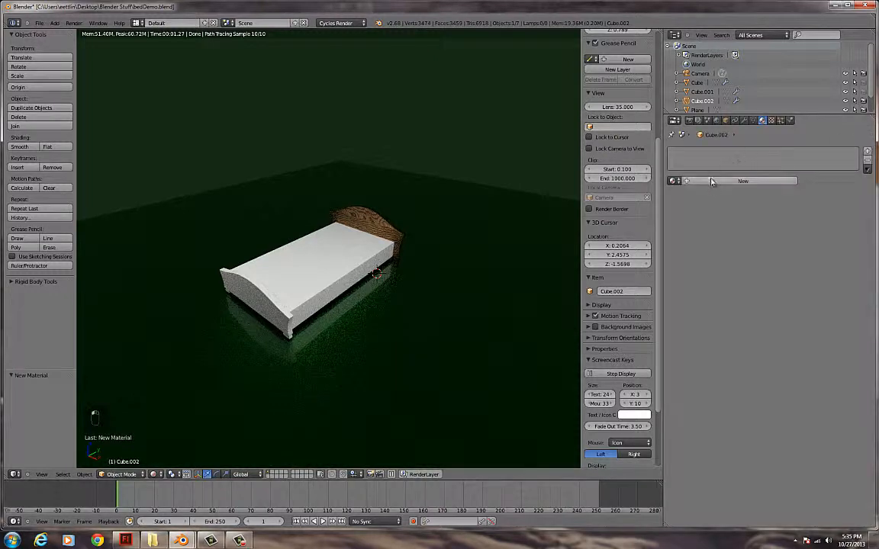
# - Assign the wood_01_G material to the footboard from the material browse list
pyautogui.click(672, 181)
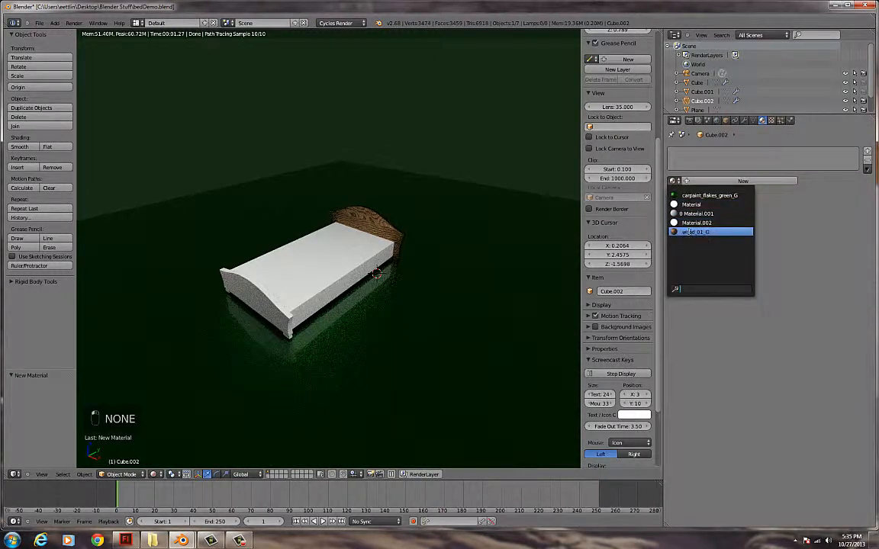
pyautogui.click(696, 231)
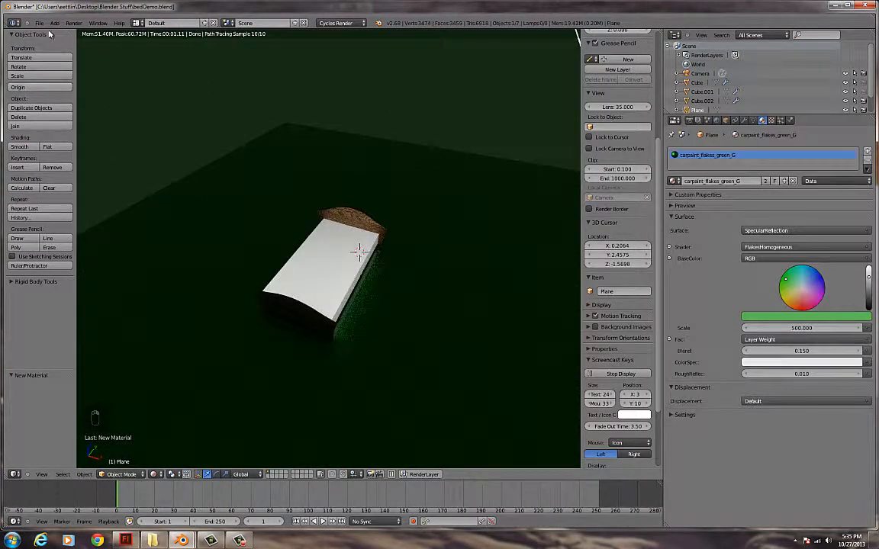
# - Exit the floor's Edit Mode, edit the mattress and subdivide it with 2 cuts
pyautogui.press('Tab')
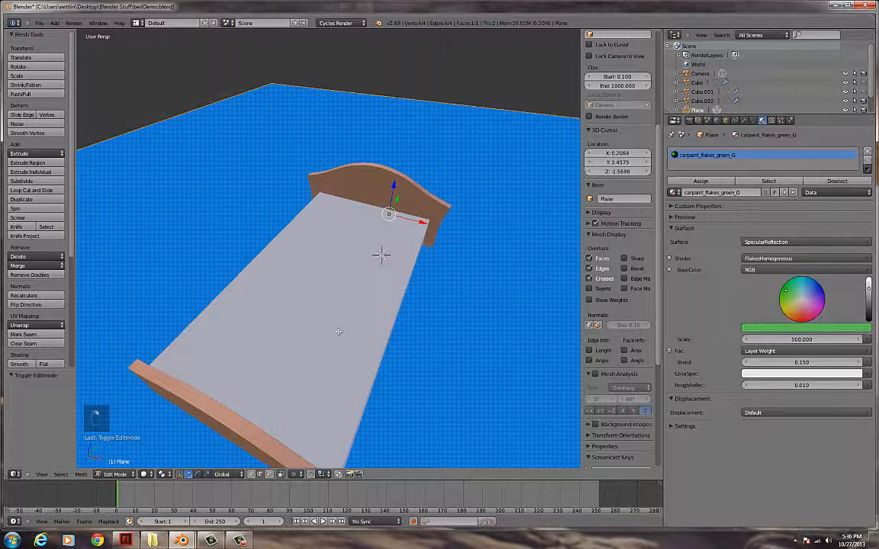
pyautogui.press('Tab')
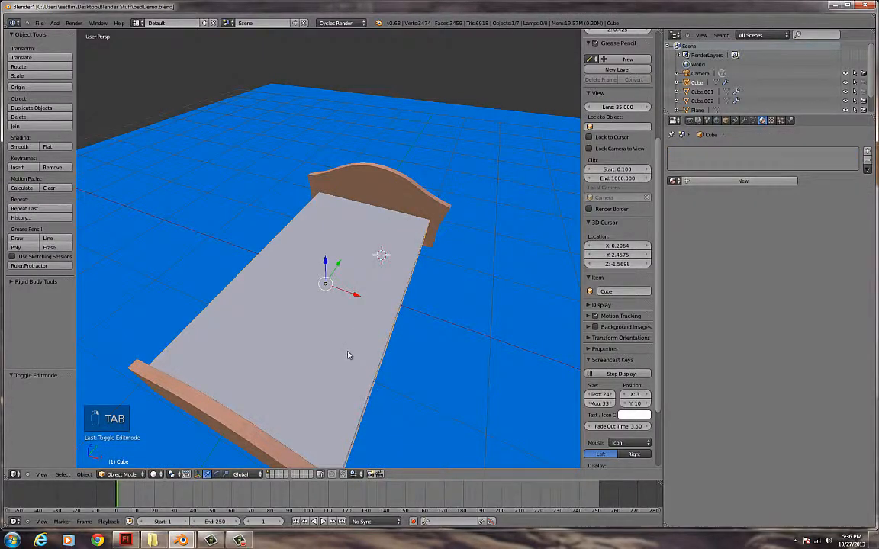
pyautogui.press('Tab')
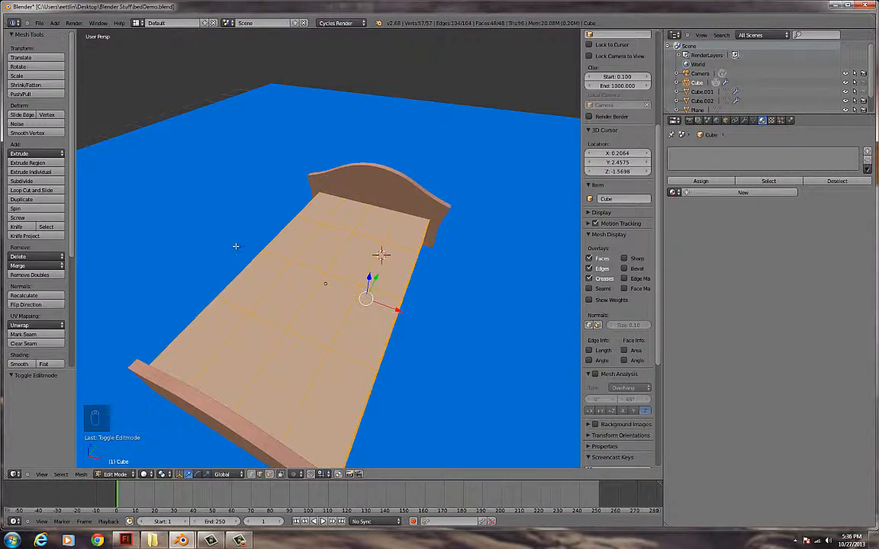
pyautogui.press('w')
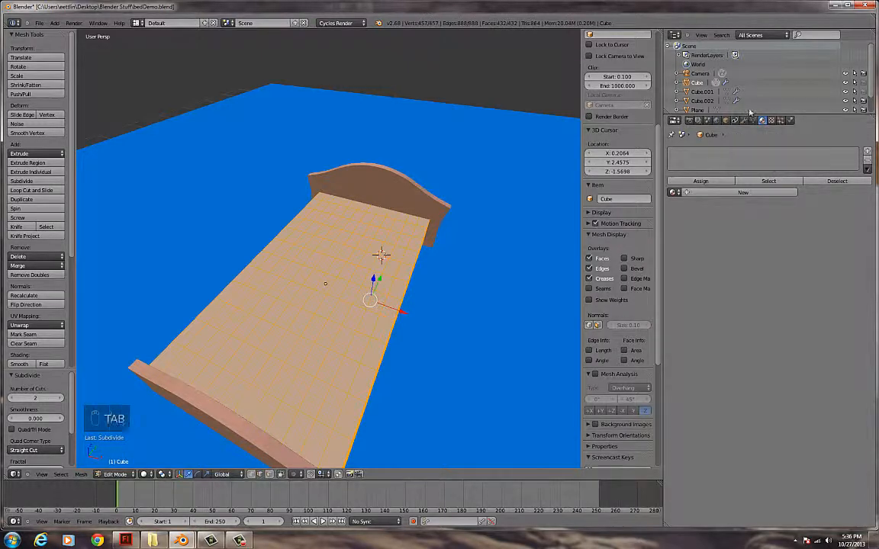
# - Add a Subdivision Surface modifier and Smooth Vertex to the mattress, then return to Object Mode
pyautogui.click(734, 120)
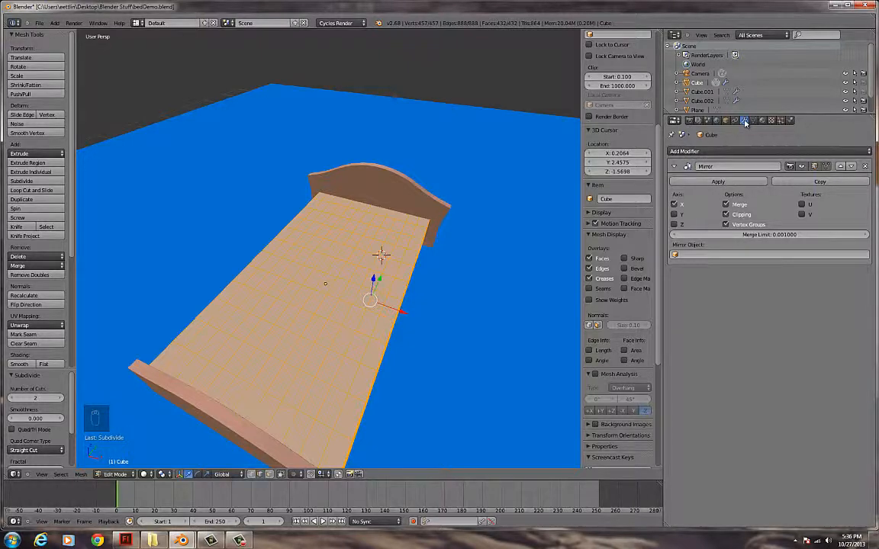
pyautogui.click(683, 150)
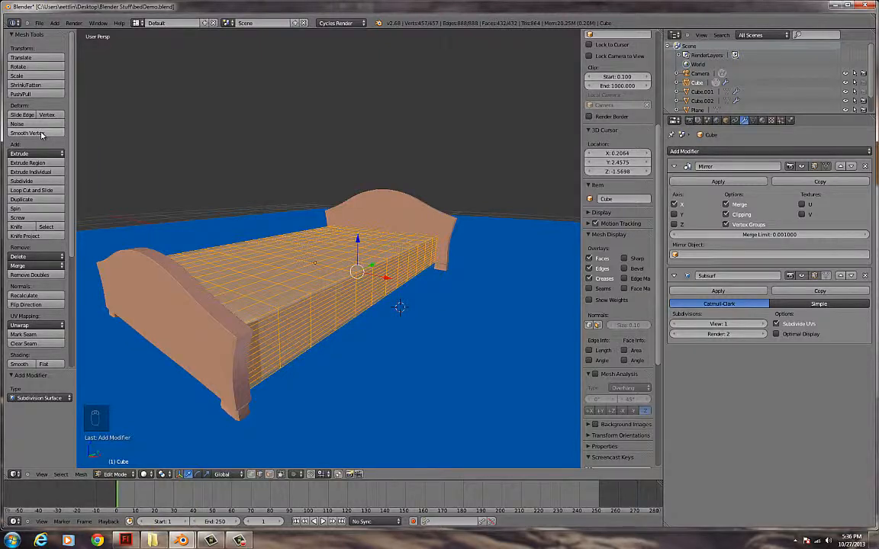
pyautogui.click(27, 133)
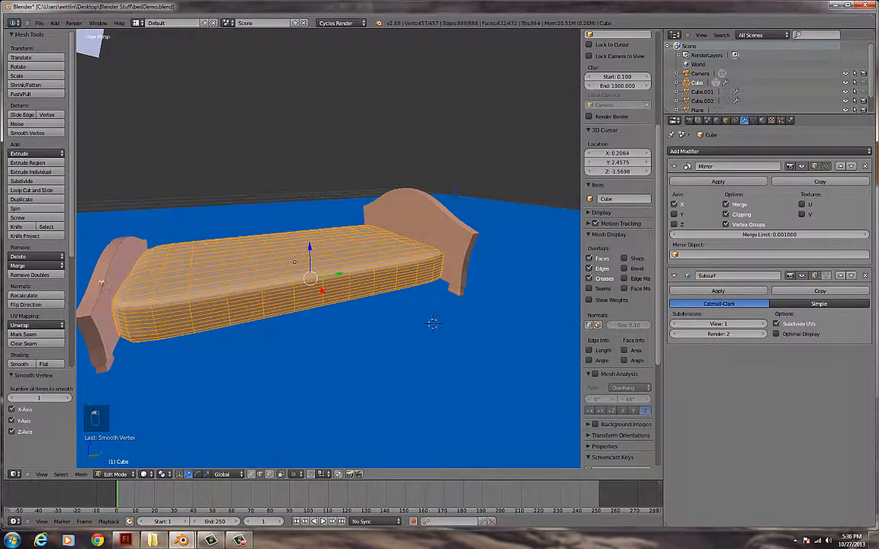
pyautogui.press('Tab')
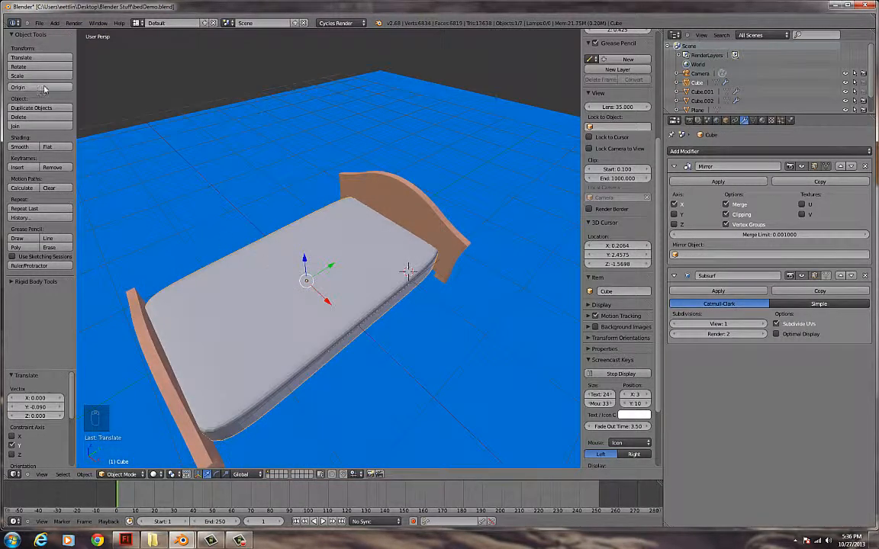
# - Append textile_edged_velvet and assign it to the mattress with smooth shading
pyautogui.click(39, 22)
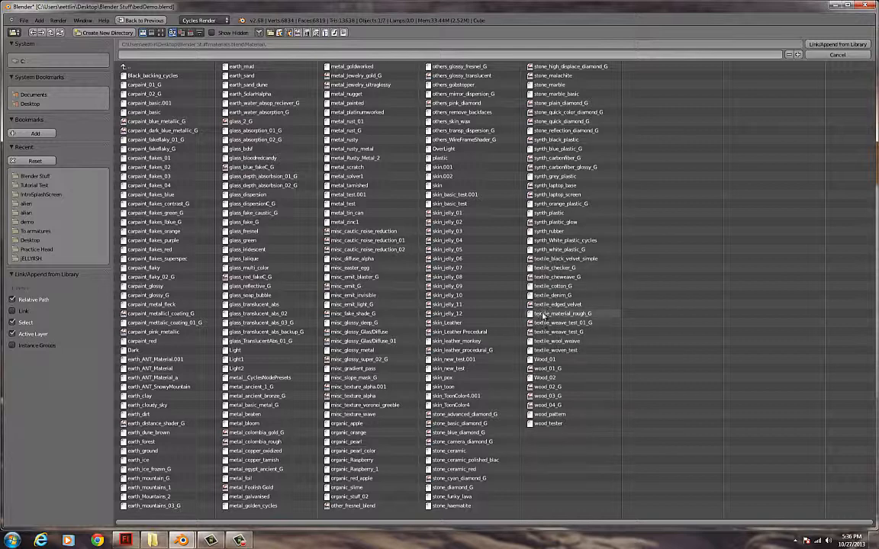
pyautogui.click(556, 304)
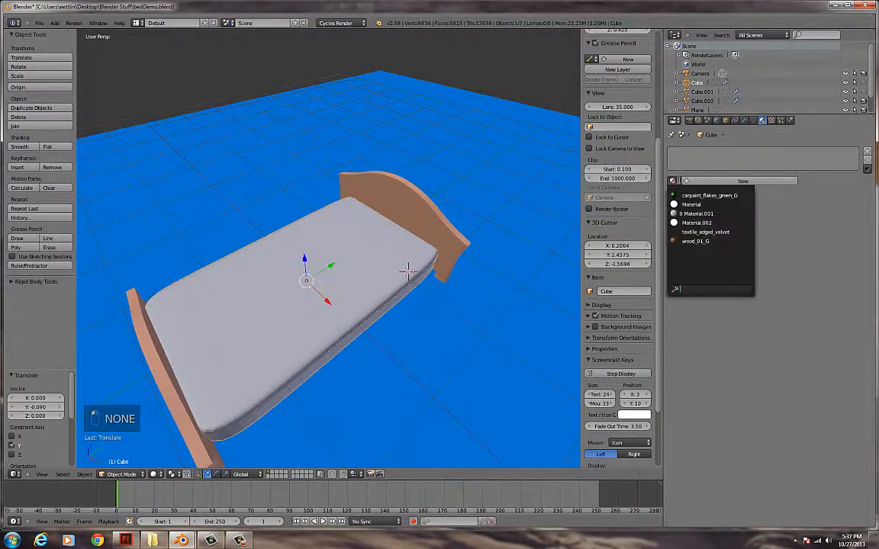
pyautogui.click(705, 232)
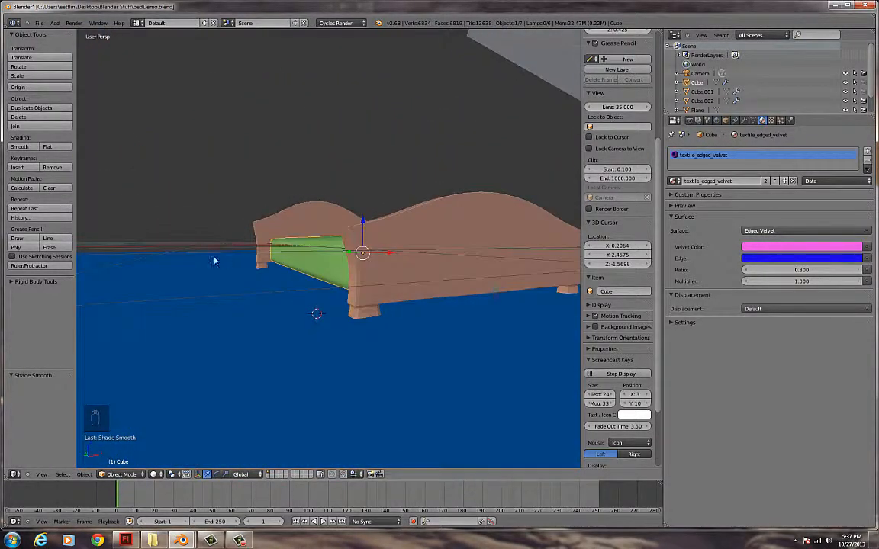
# - Switch the viewport to Rendered shading and set the World colour to bright green
pyautogui.click(153, 474)
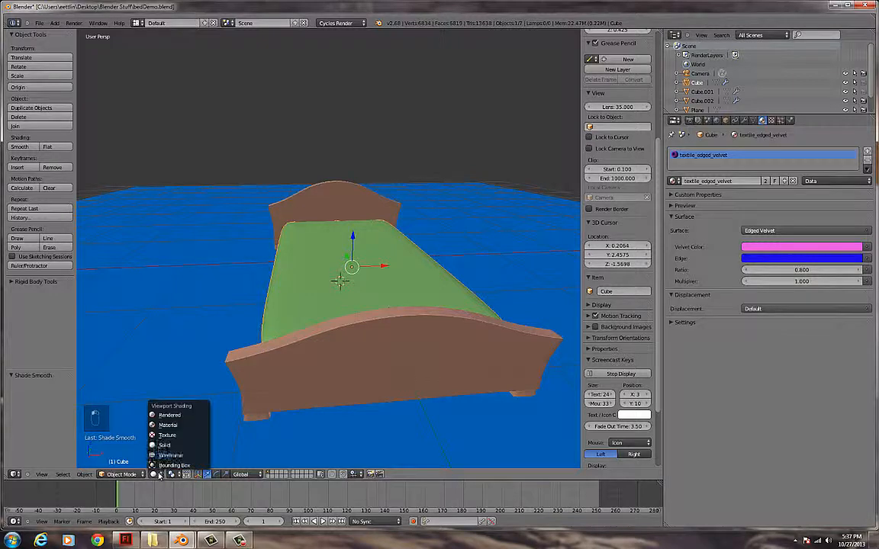
pyautogui.click(169, 415)
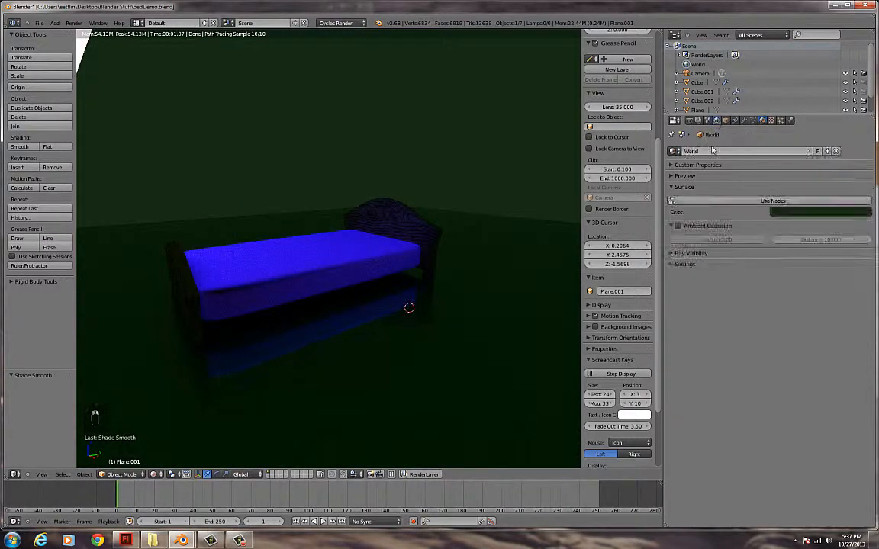
pyautogui.click(772, 200)
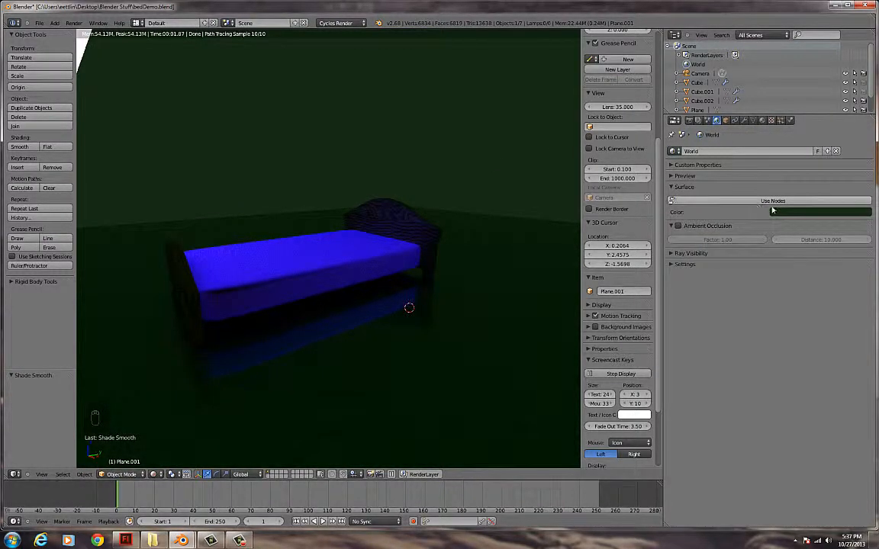
pyautogui.click(819, 212)
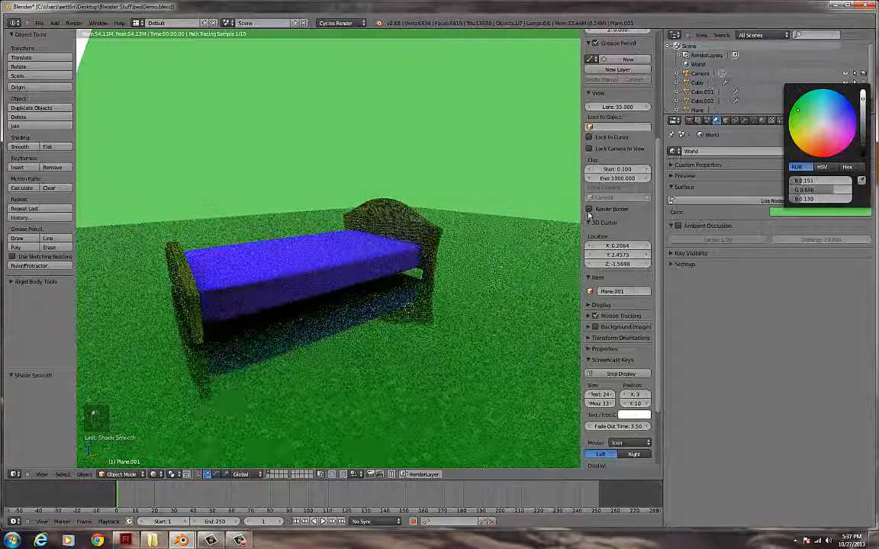